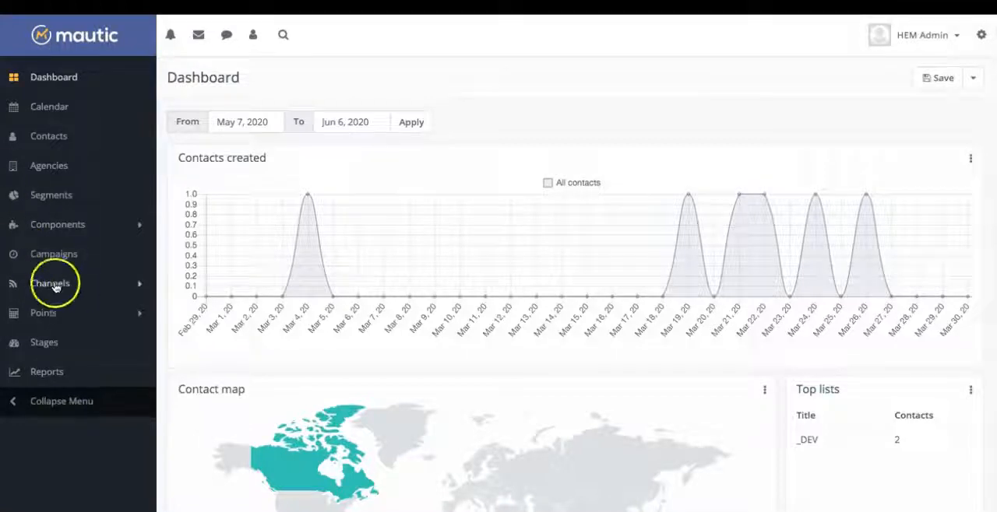
Go to Channels > Emails and start a new template email.
left_click(49, 283)
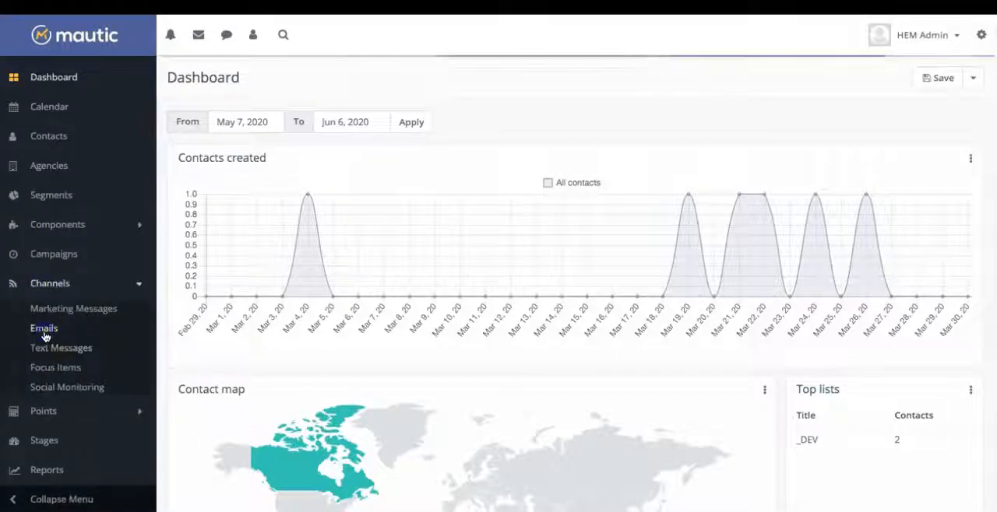
left_click(43, 328)
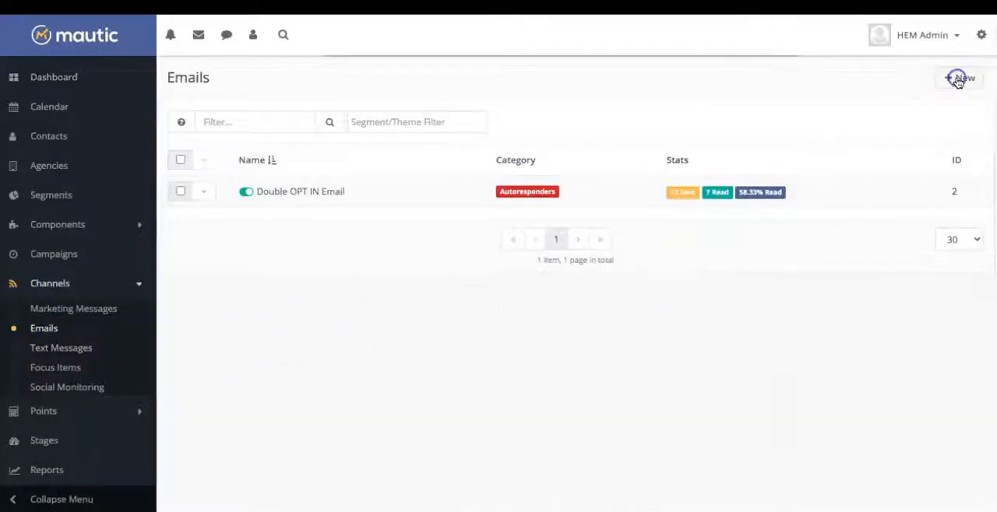
left_click(960, 78)
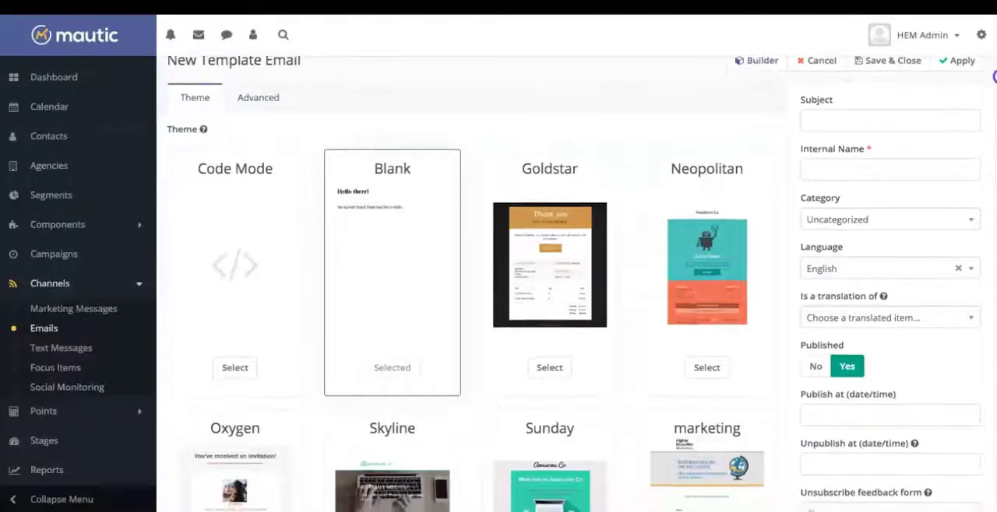
Pick subject 'Thank you for your Interest in HEM' and internal name 'Medi Kit Download' from suggestions.
left_click(889, 120)
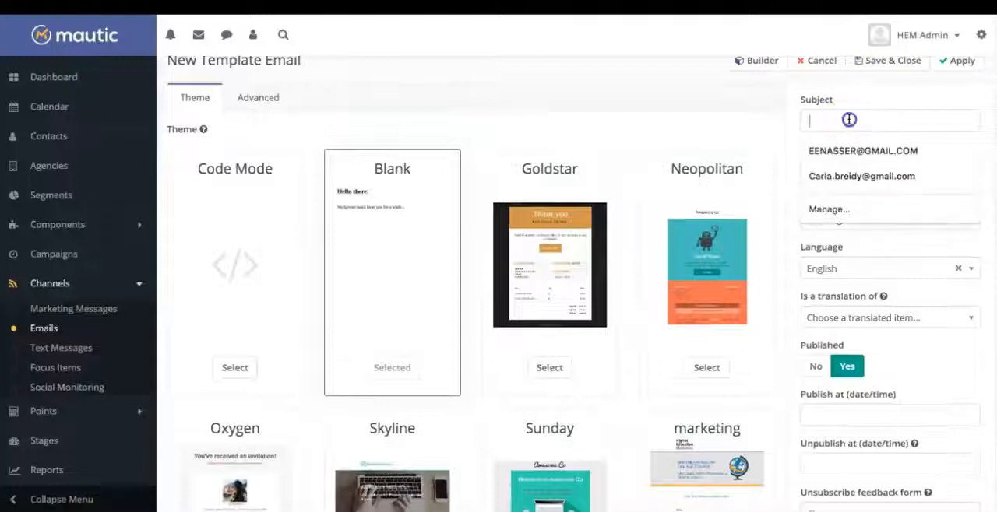
type("th")
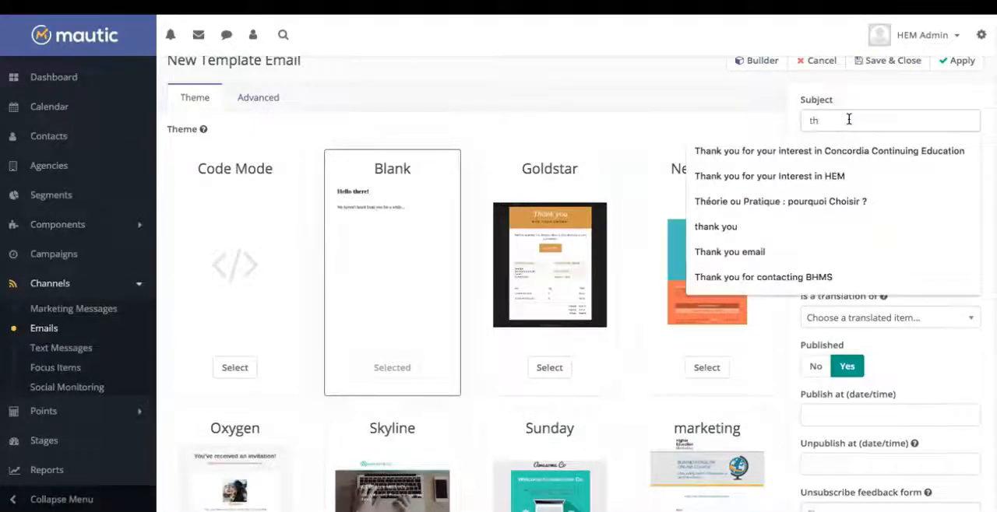
left_click(769, 176)
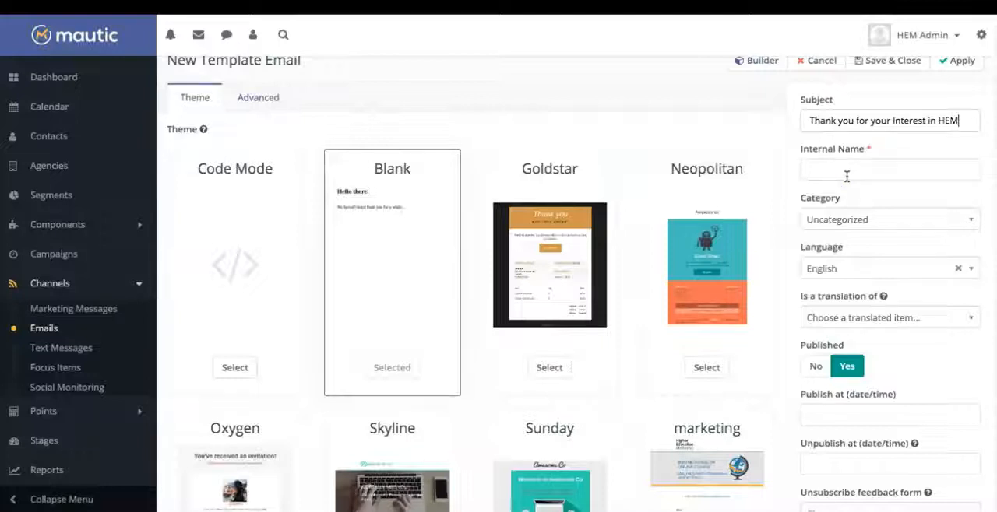
mouse_move(844, 173)
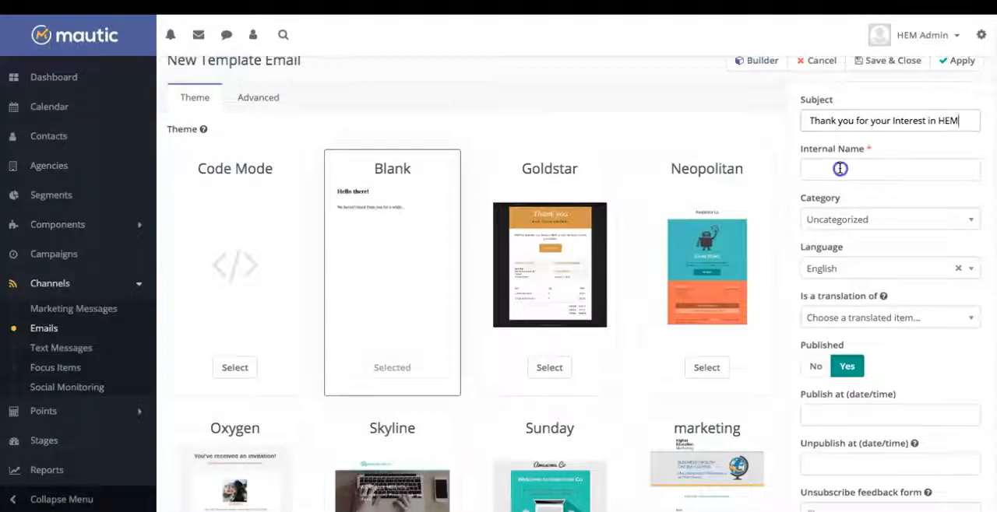
type("m")
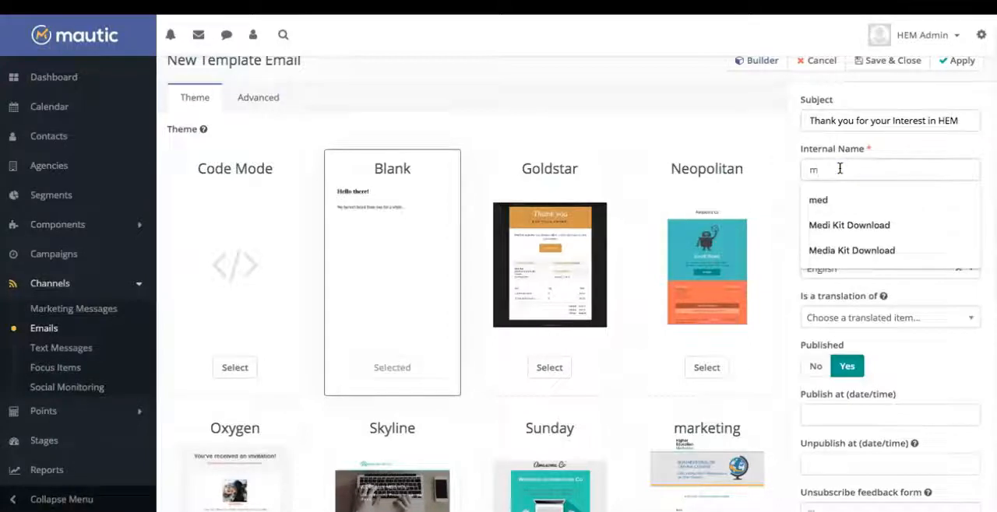
left_click(848, 225)
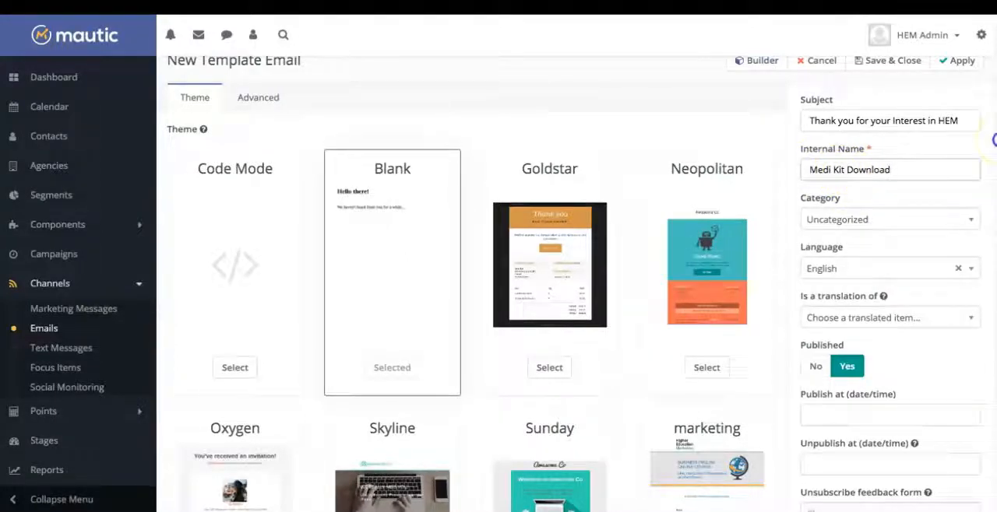
Select the marketing theme from further down the theme gallery.
scroll("down", 3)
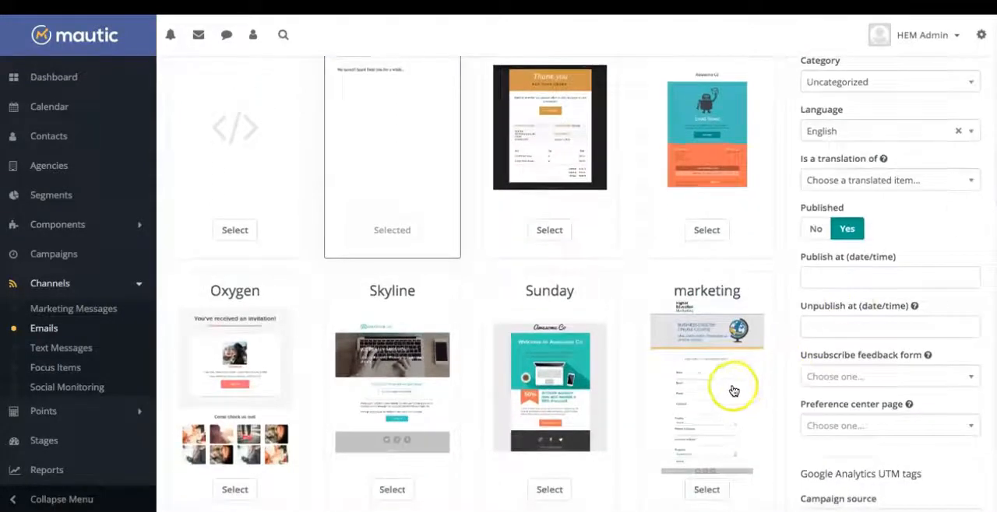
mouse_move(706, 489)
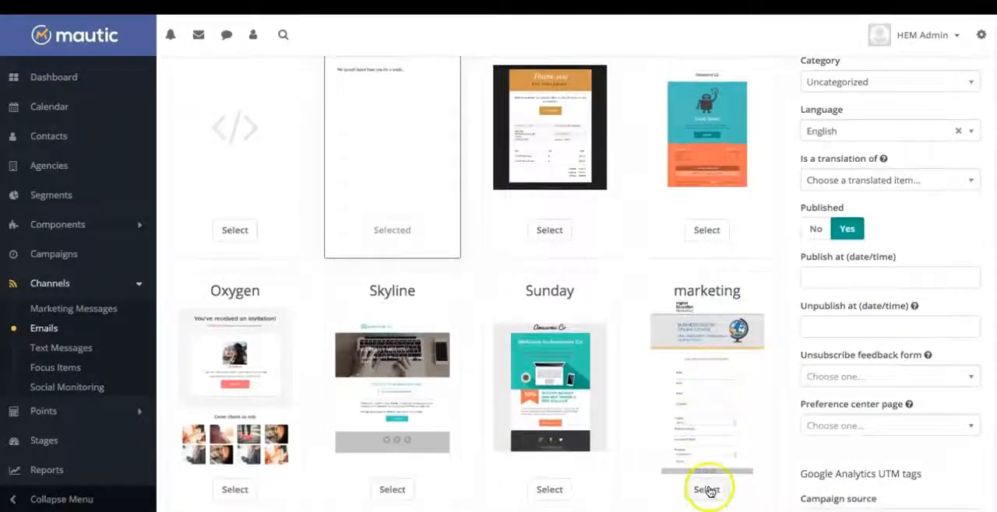
left_click(706, 491)
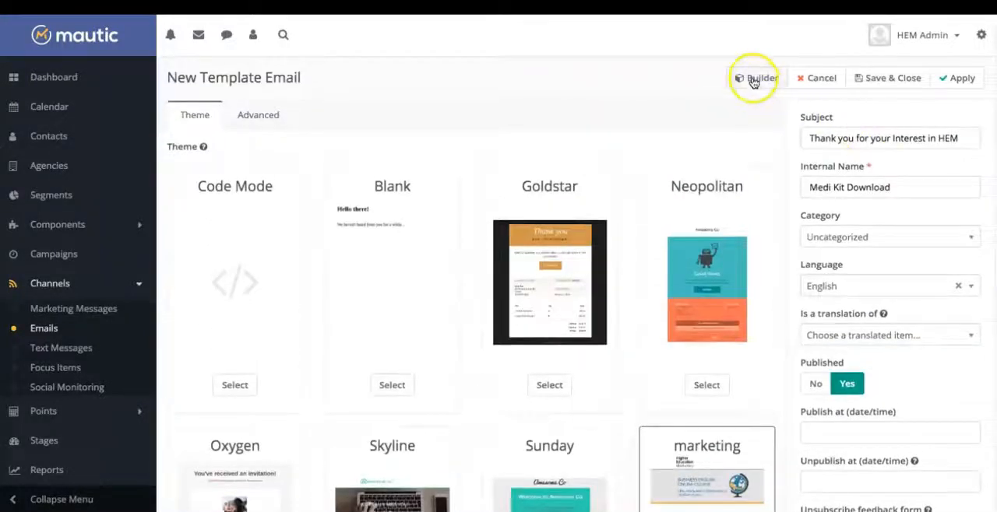
Open the Builder and load the 'Type email message' text slot into Customize Slot.
left_click(754, 78)
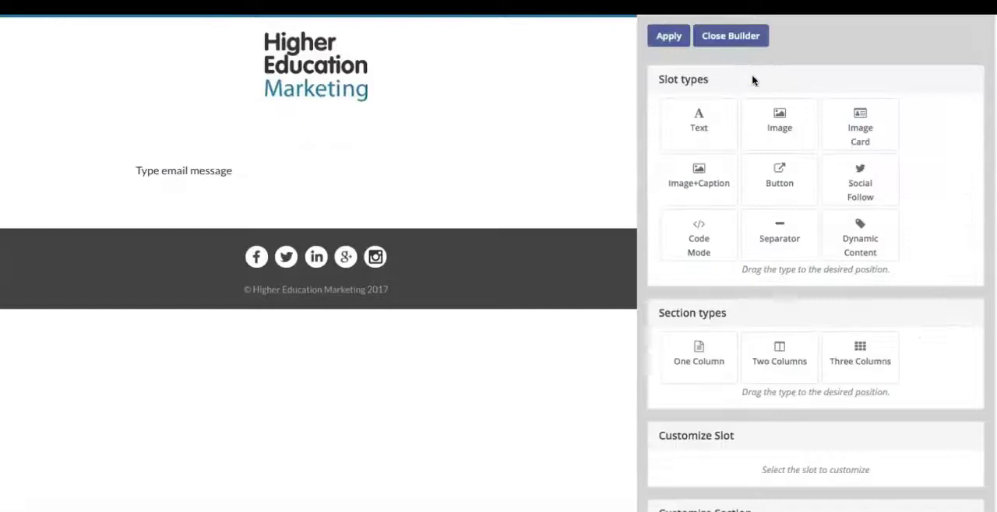
left_click(187, 166)
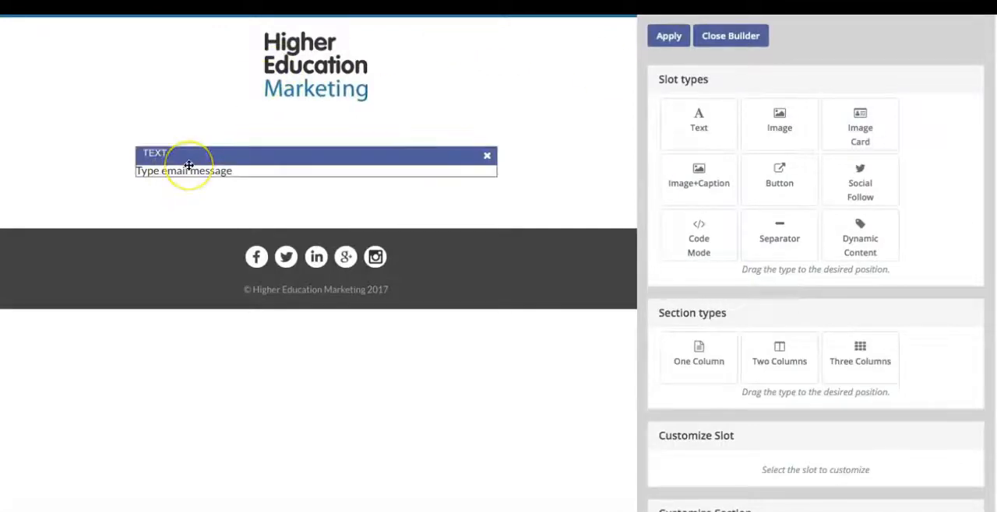
mouse_move(223, 170)
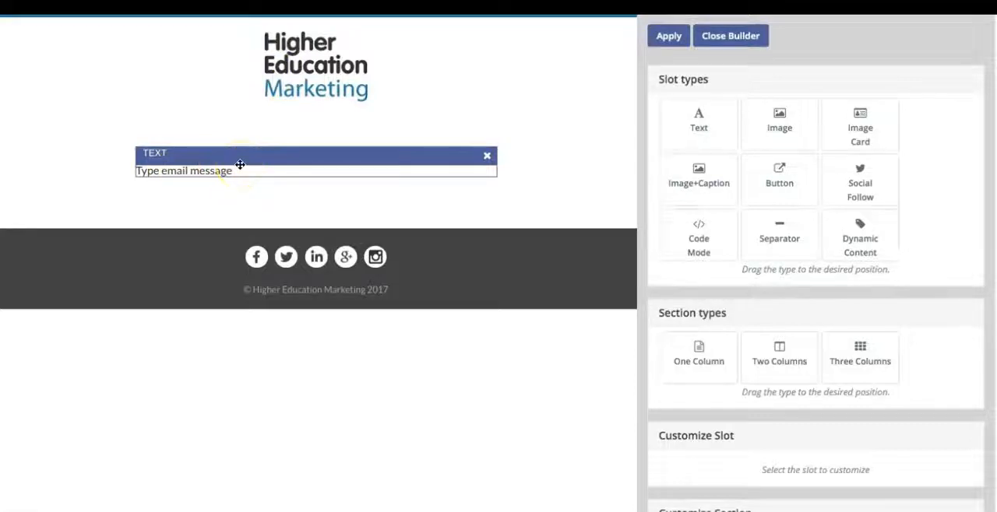
mouse_move(294, 157)
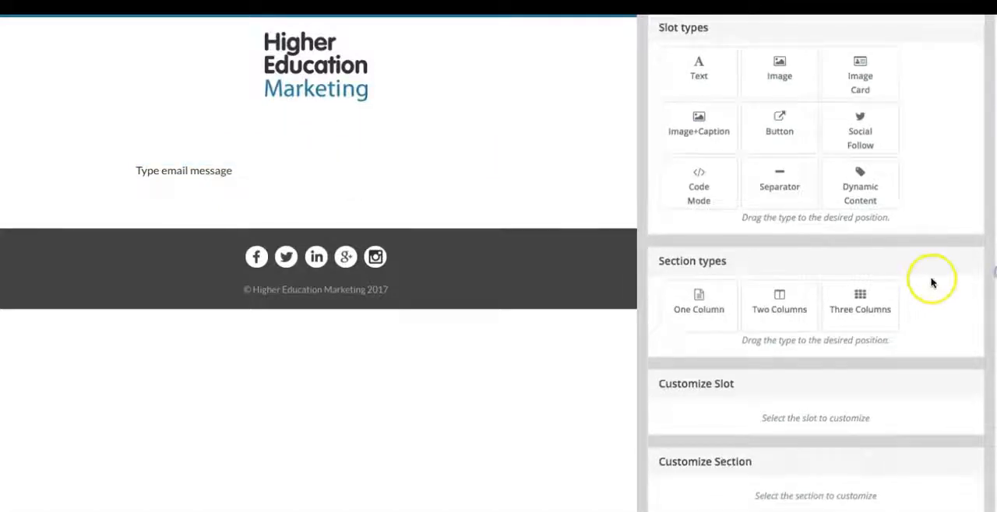
left_click(183, 170)
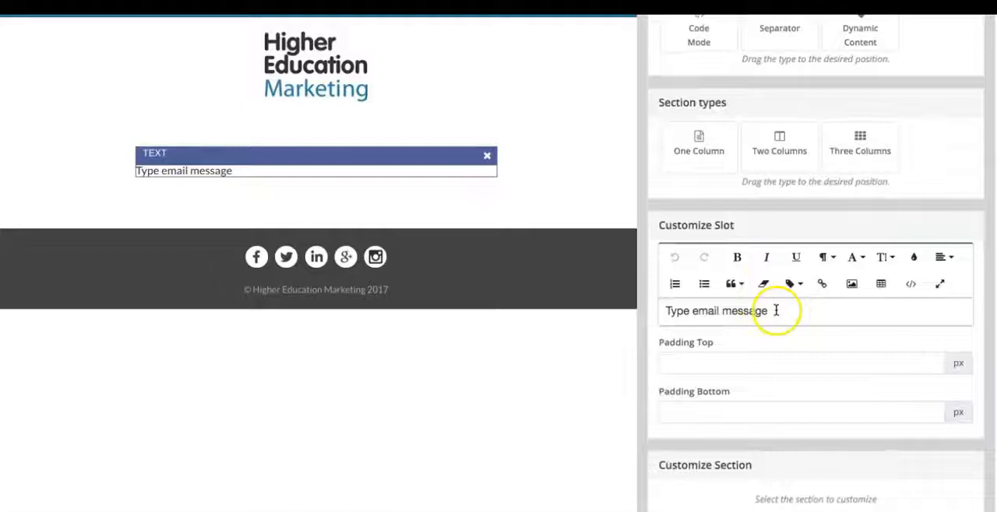
Replace the placeholder with 'A Truly International Agency' in bold, larger blue text, and apply.
triple_click(714, 310)
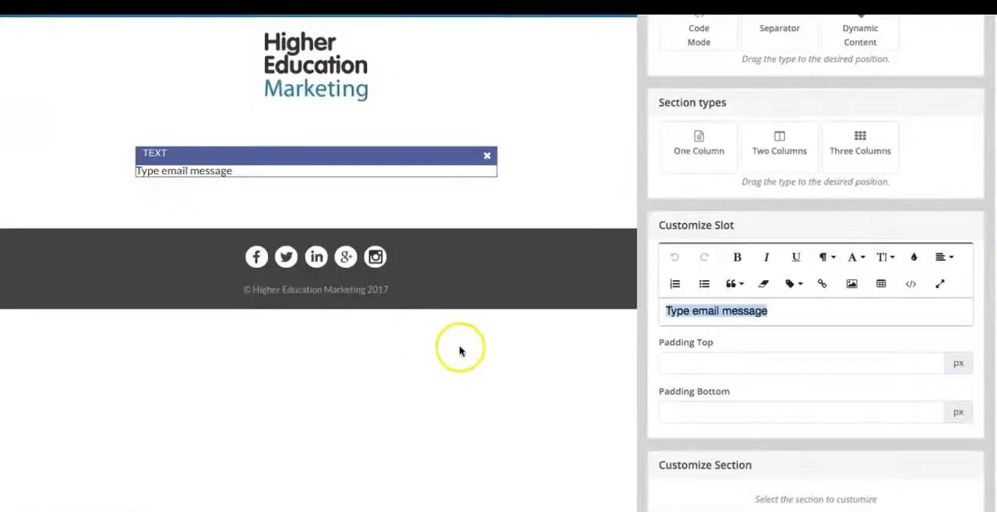
type("A Truly International Agency")
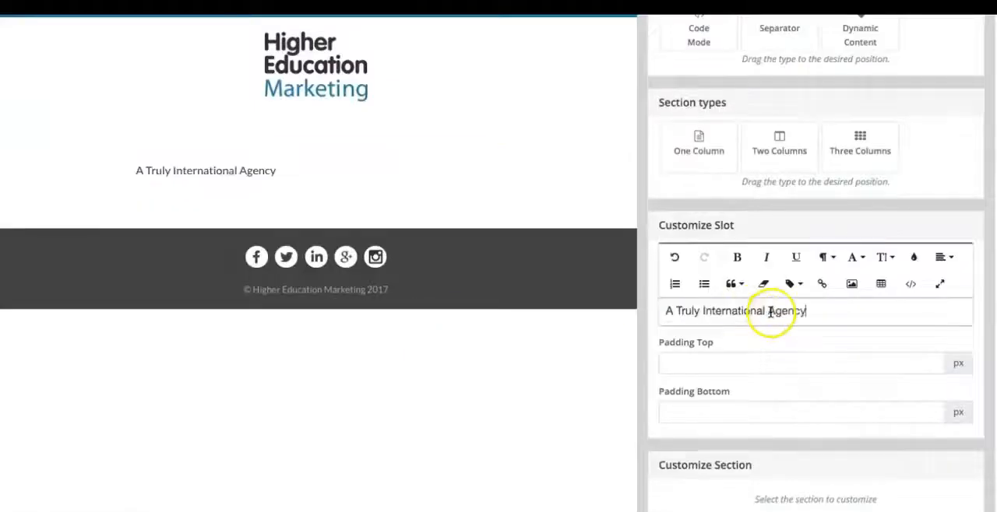
triple_click(769, 312)
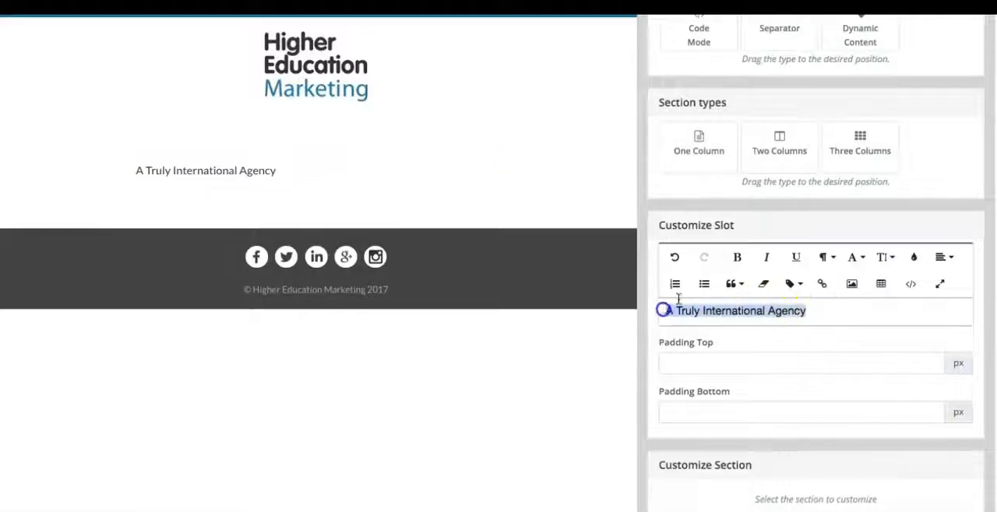
left_click(854, 257)
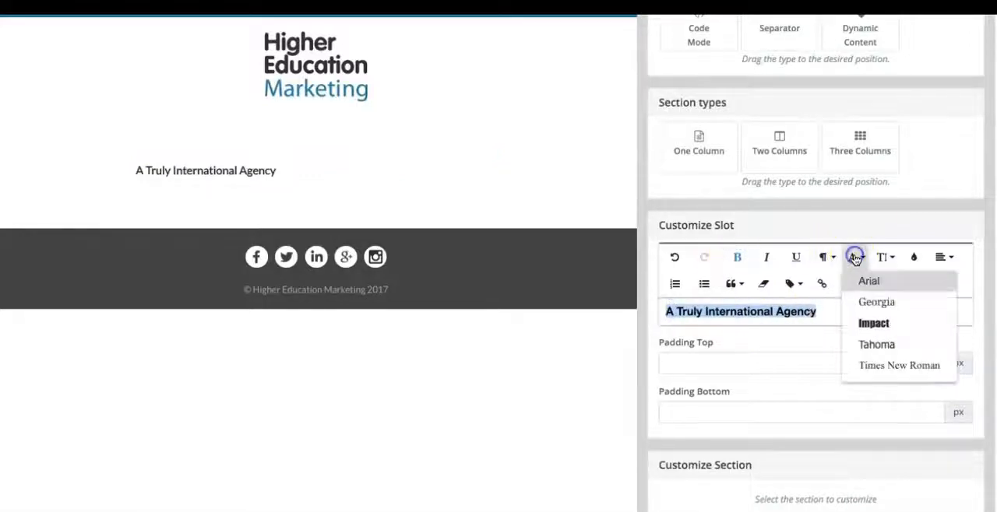
left_click(886, 256)
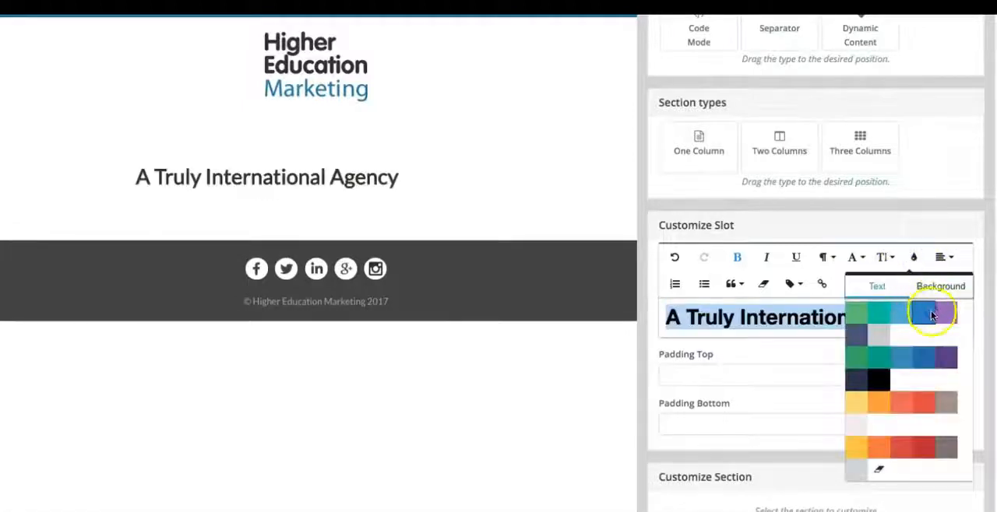
left_click(932, 313)
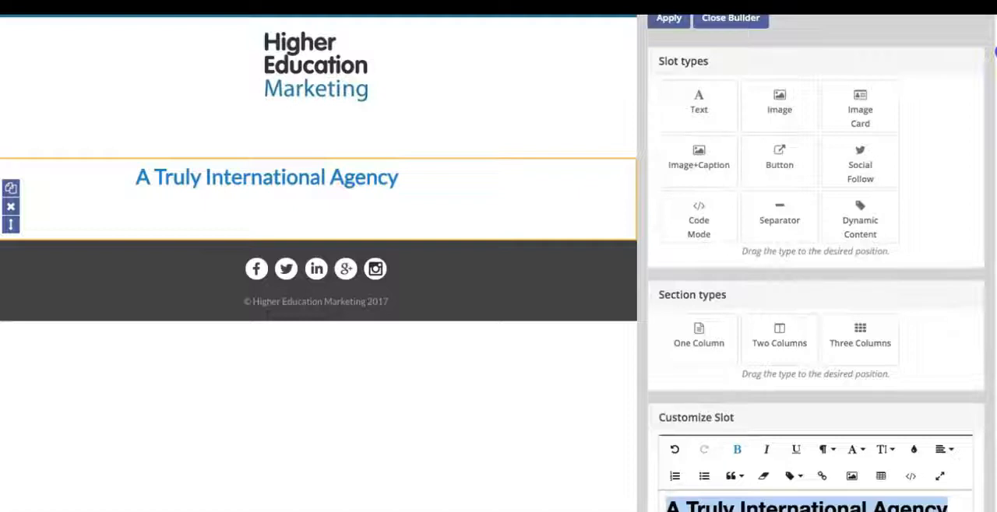
left_click(668, 17)
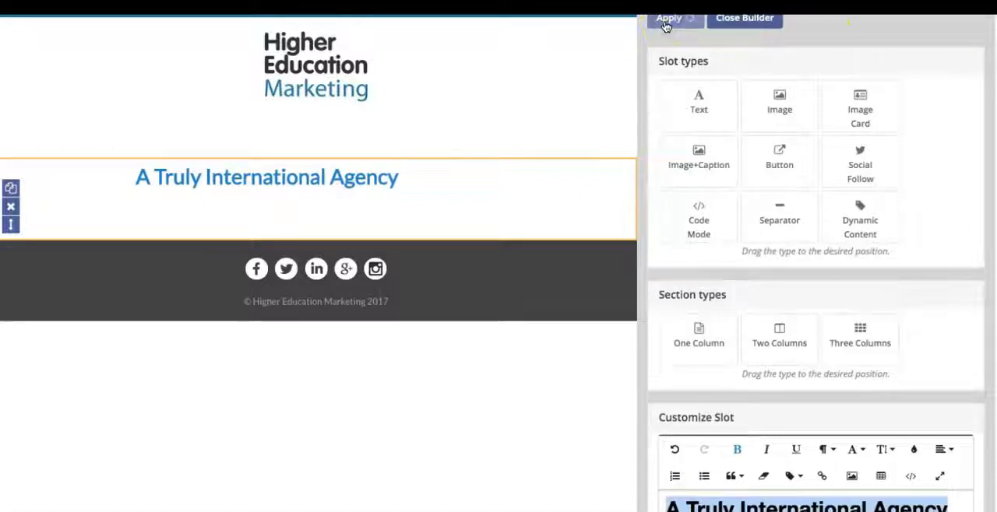
left_click(669, 18)
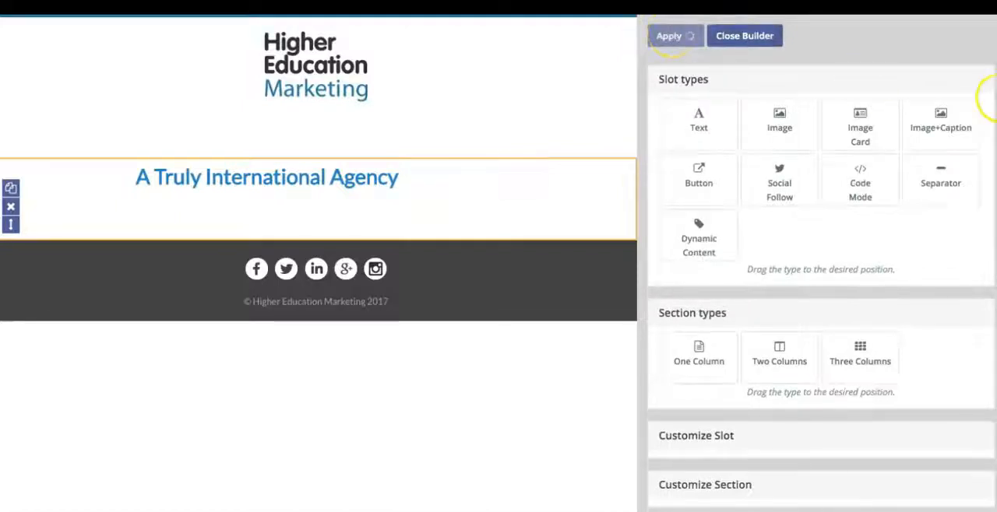
Select the heading block and copy the agency description paragraph from Word.
left_click(669, 36)
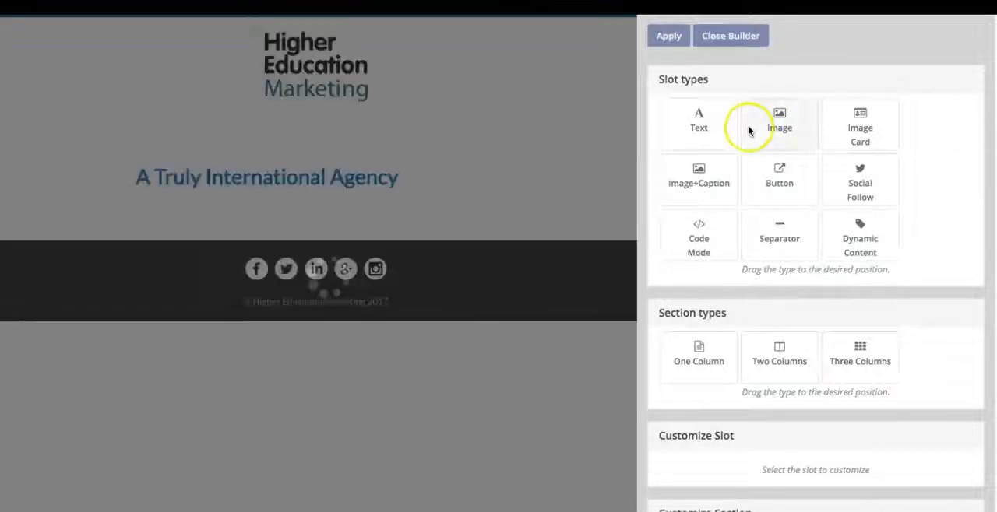
mouse_move(700, 124)
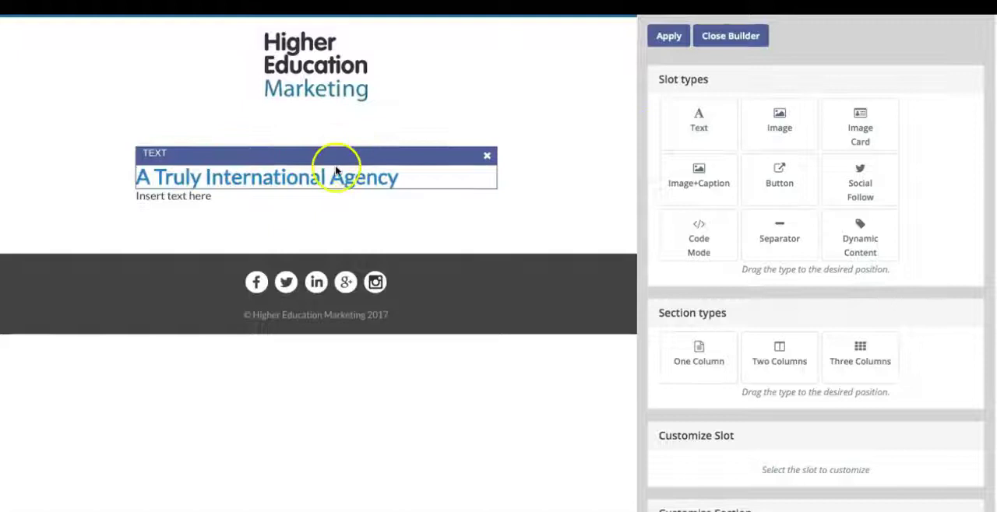
left_click(316, 177)
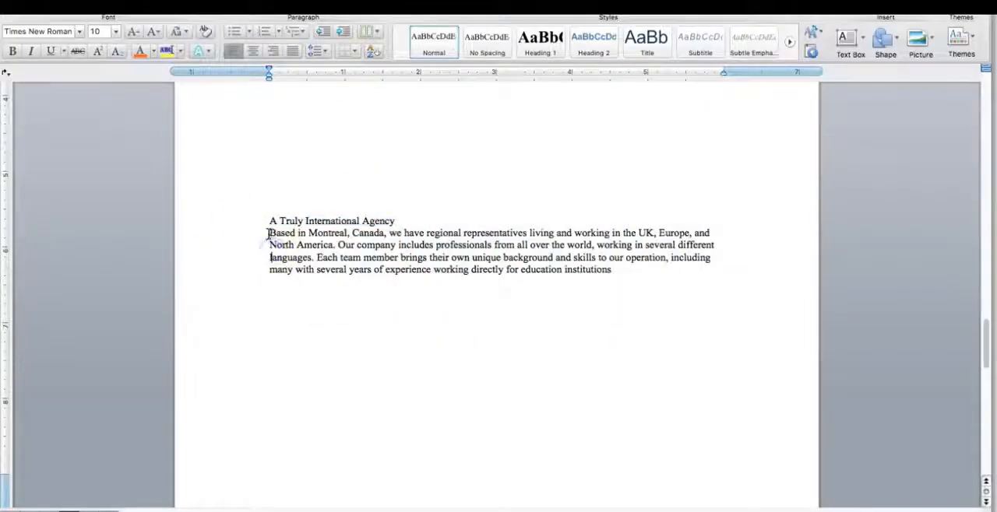
left_click_drag(269, 232, 613, 270)
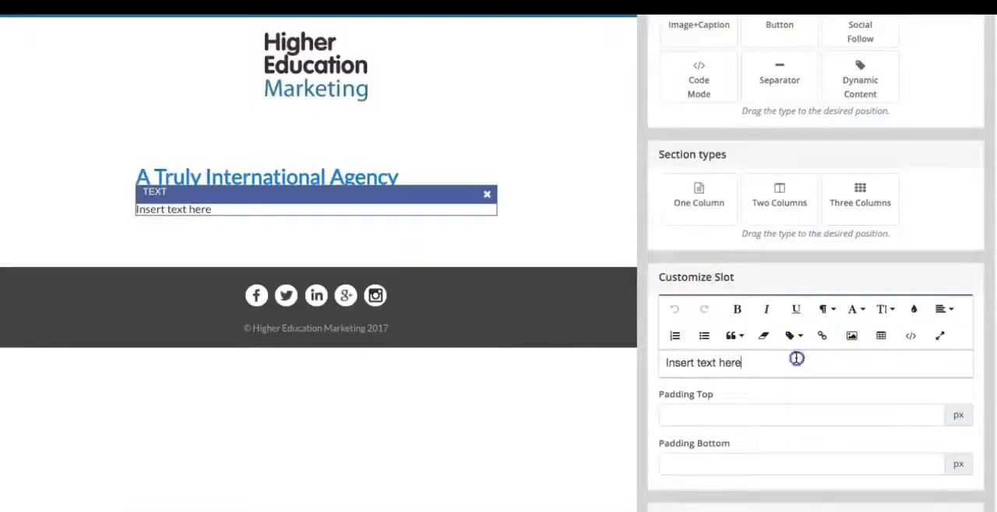
Paste the 'Based in Montreal, Canada…' agency paragraph into the new text block.
type("Based in Montreal, Canada, we have regional representatives living and working in the UK, Europe, and North America. Our company includes professionals from all over the world, working in several different languages. Each team member brings their own unique background and skills to our operation, including many with several years of experience working directly for education institutions")
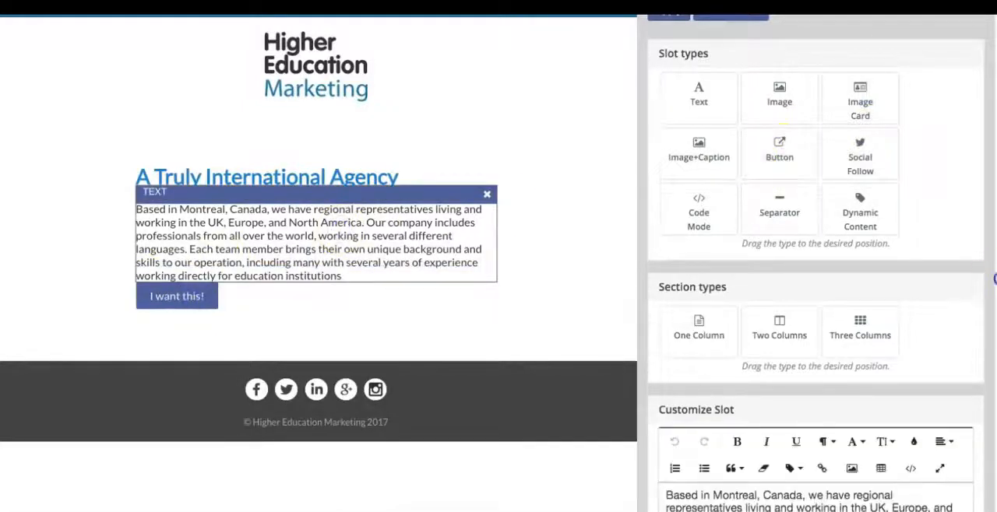
scroll("down", 3)
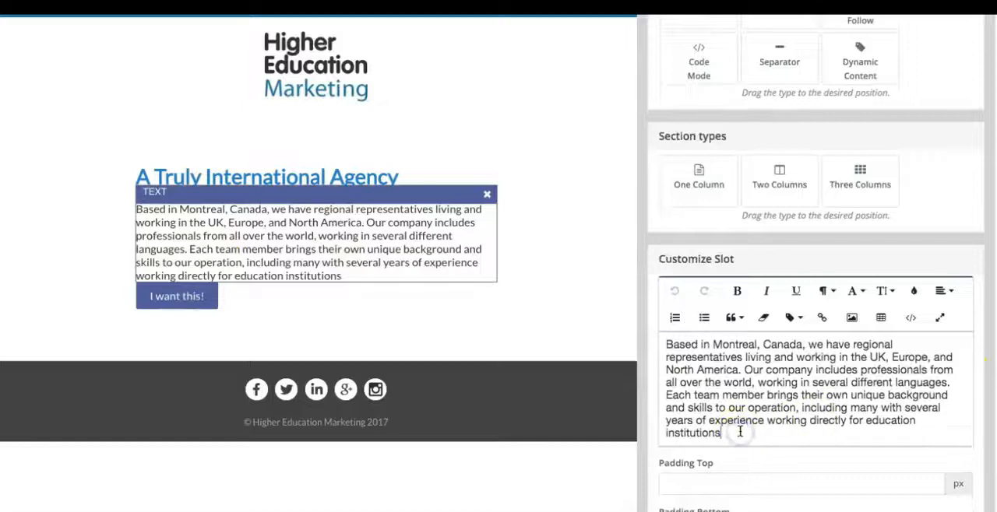
Center the 'I want this!' button and set its background colour to 3f7db8.
left_click(176, 311)
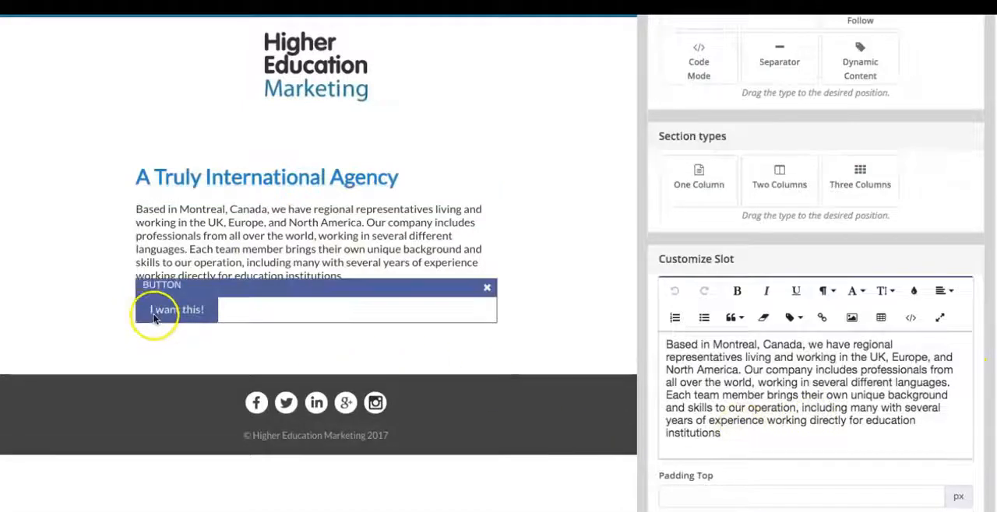
scroll("down", 3)
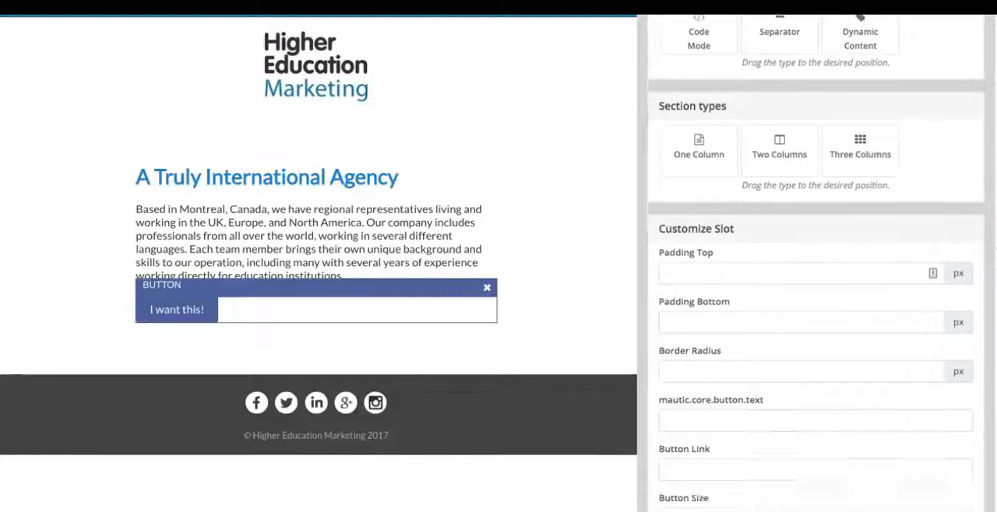
scroll("down", 3)
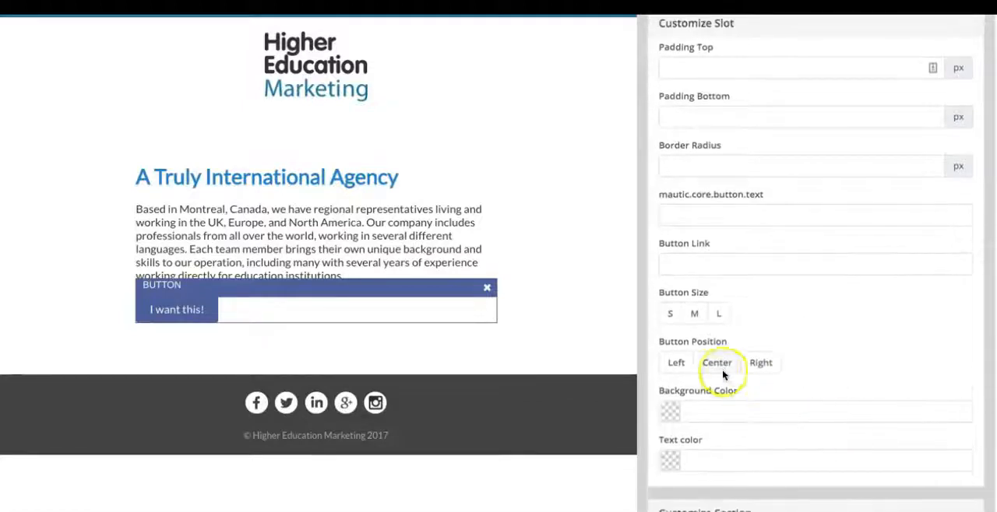
left_click(694, 313)
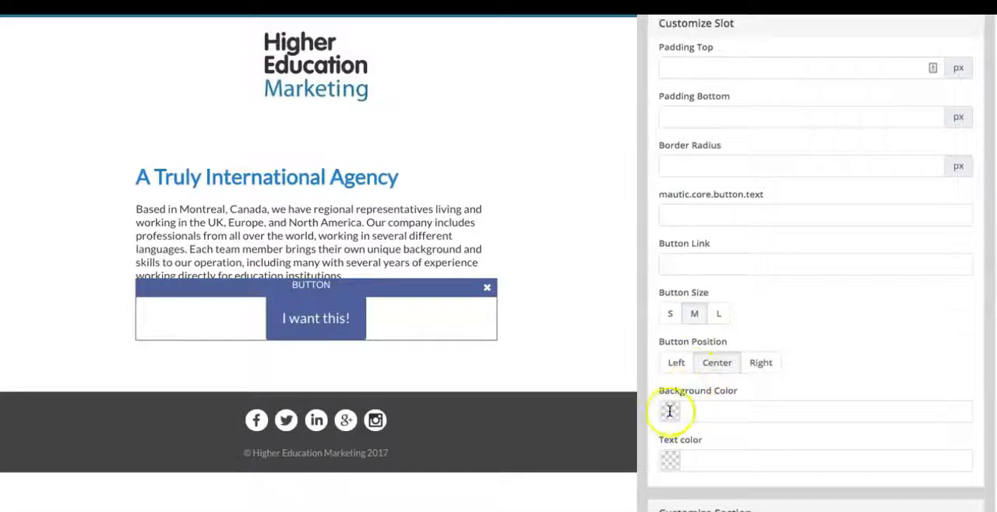
left_click(670, 412)
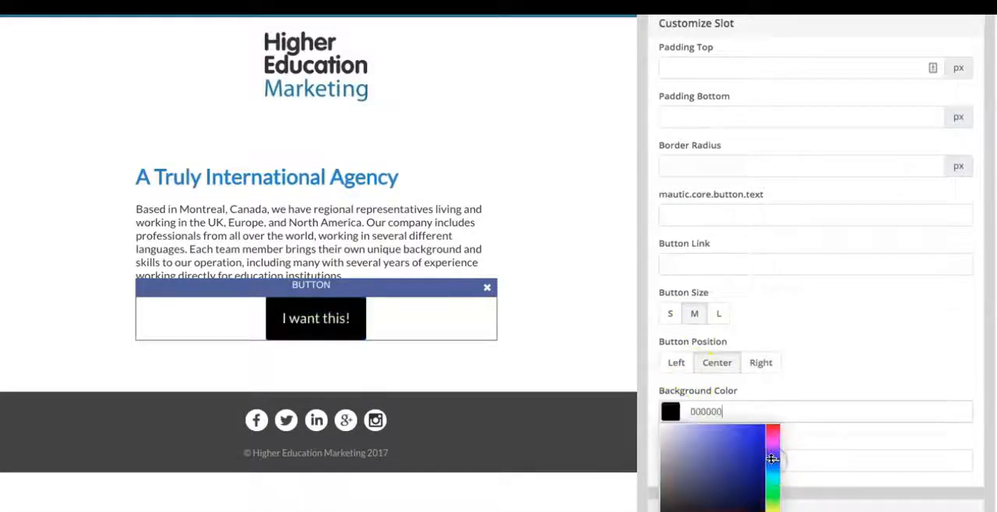
left_click(729, 453)
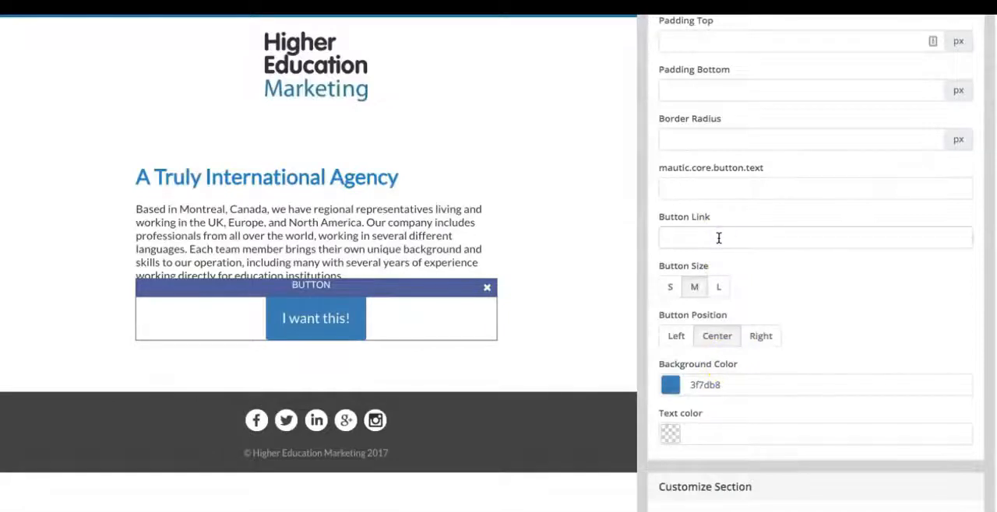
Link the button to the media kit asset URL, label it 'Download Medi Kit', and apply.
type("https://calendar.crmforschools.net/asset/15:hemgeneralmediakitpdf")
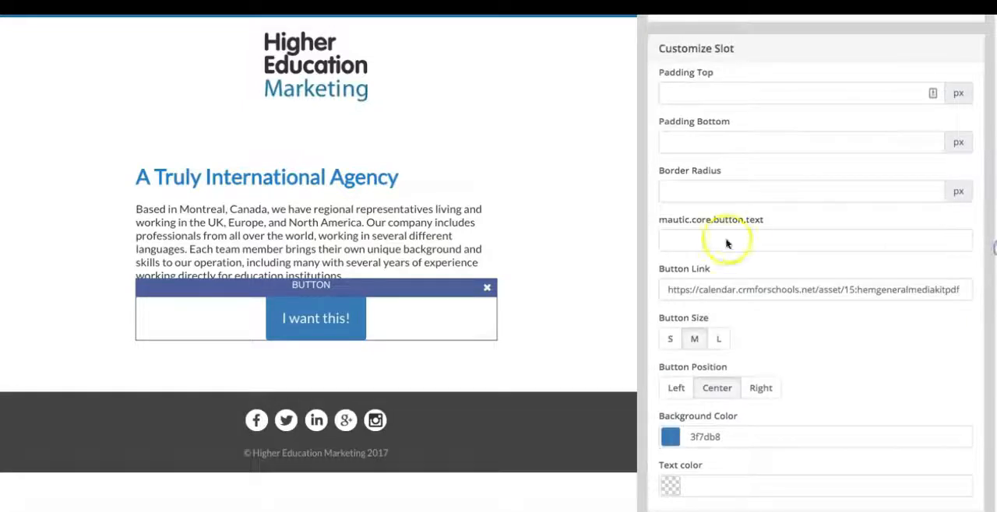
type("D")
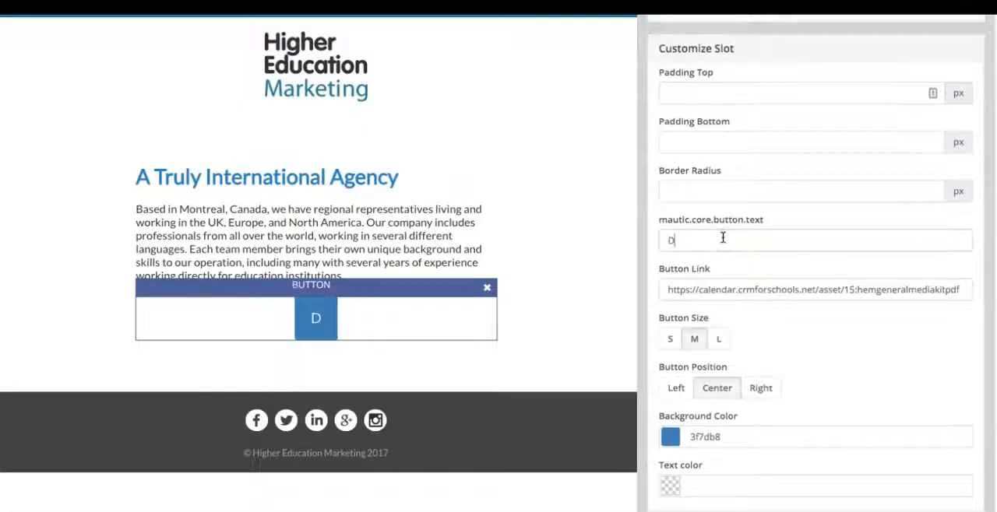
type("ownload Medi K")
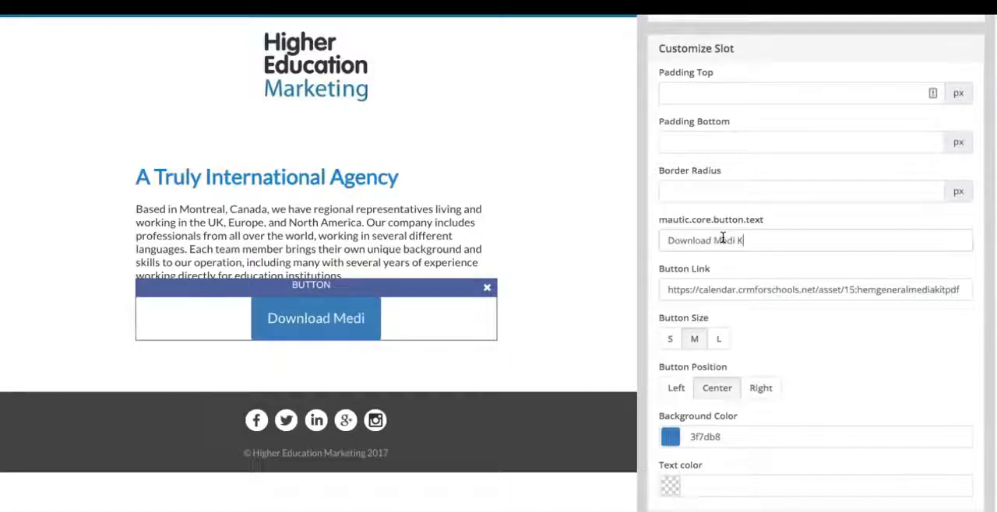
type("it")
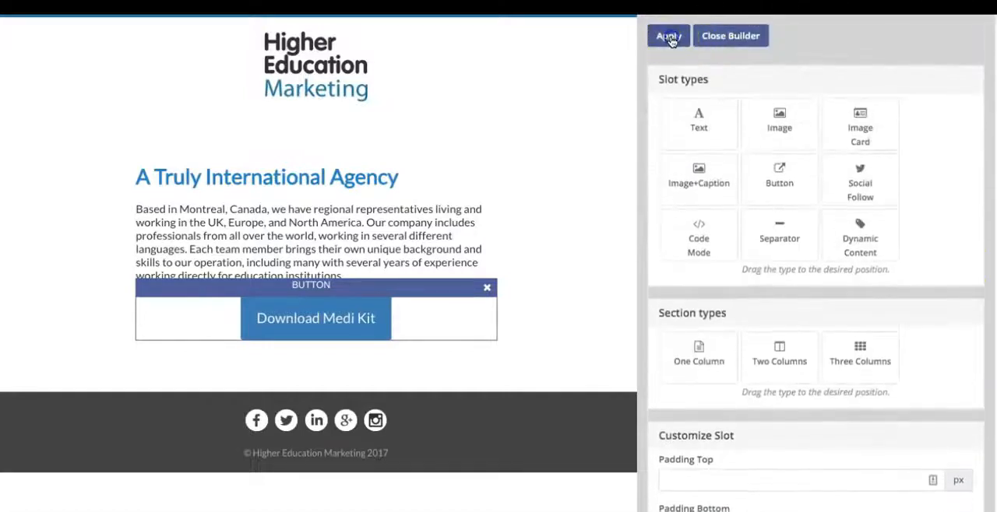
left_click(667, 35)
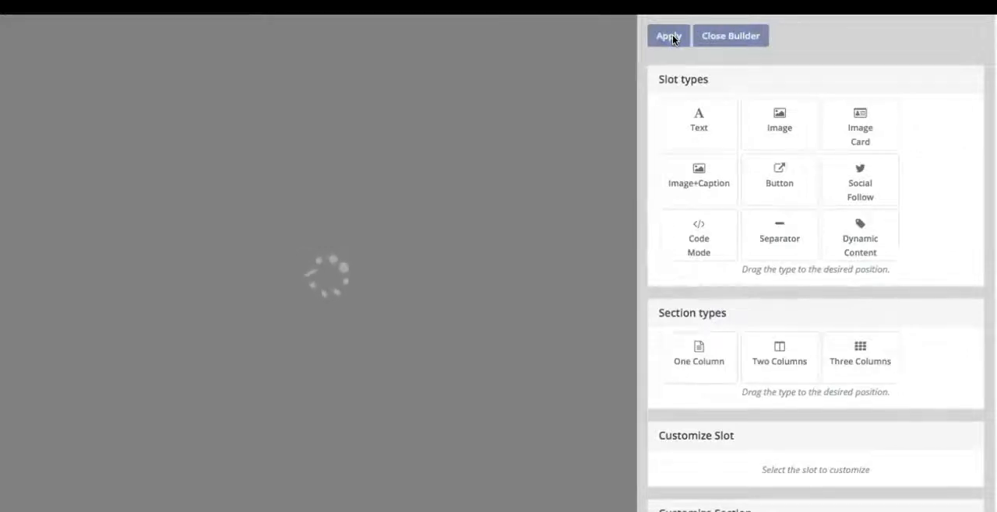
Drop an Image slot above the heading, replace it with the tablet header photo, and apply.
left_click(668, 36)
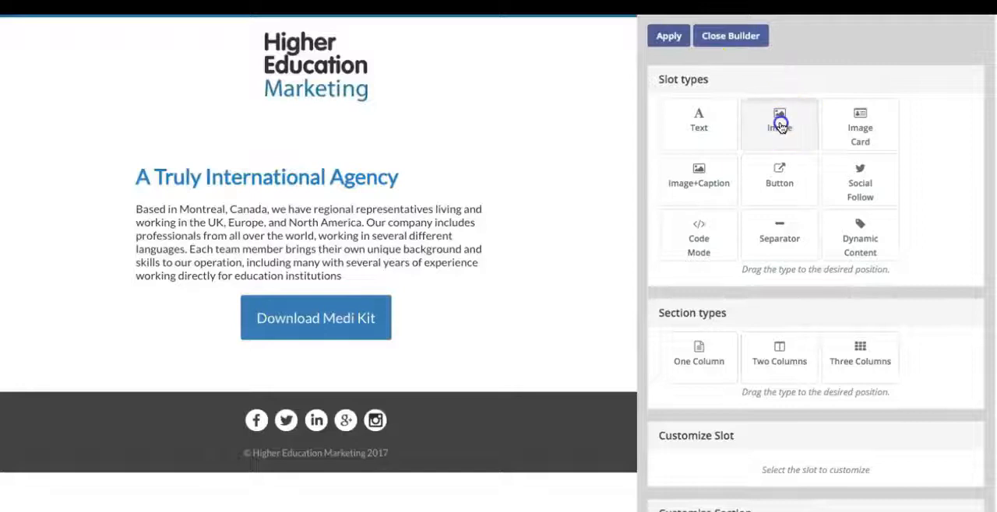
left_click_drag(779, 125, 259, 162)
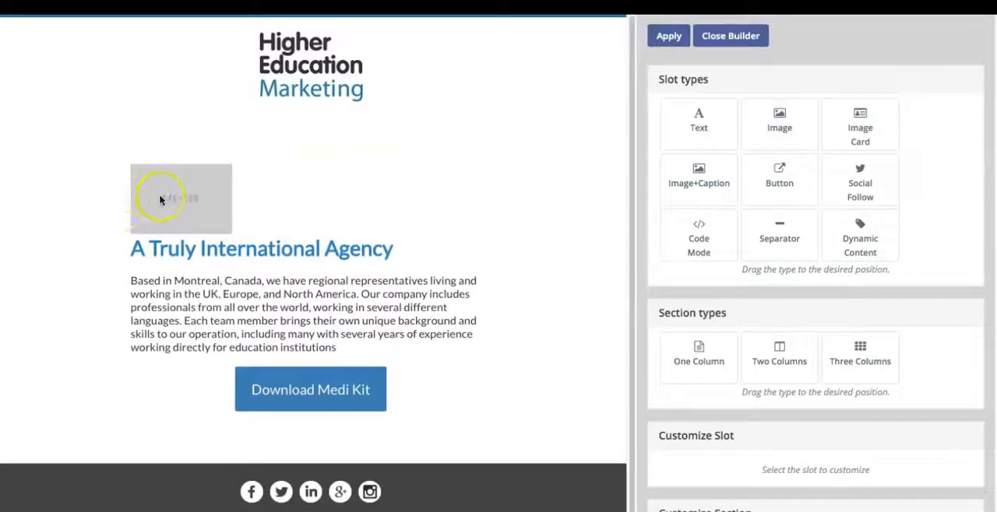
left_click(163, 199)
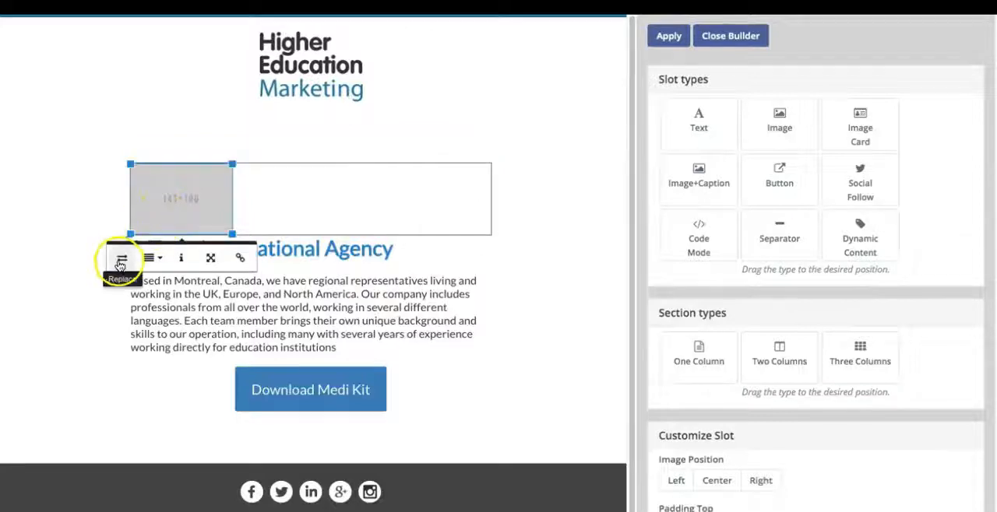
left_click(121, 261)
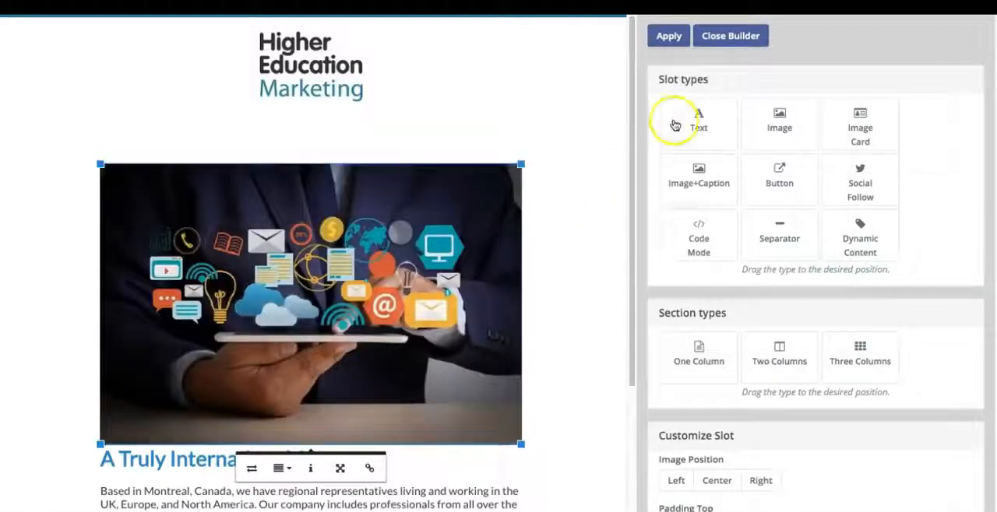
scroll("down", 3)
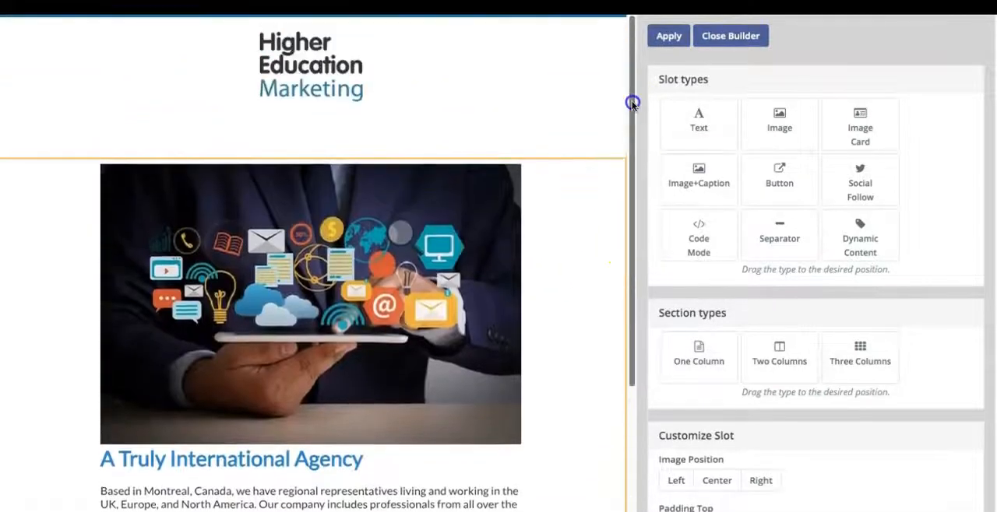
left_click(669, 36)
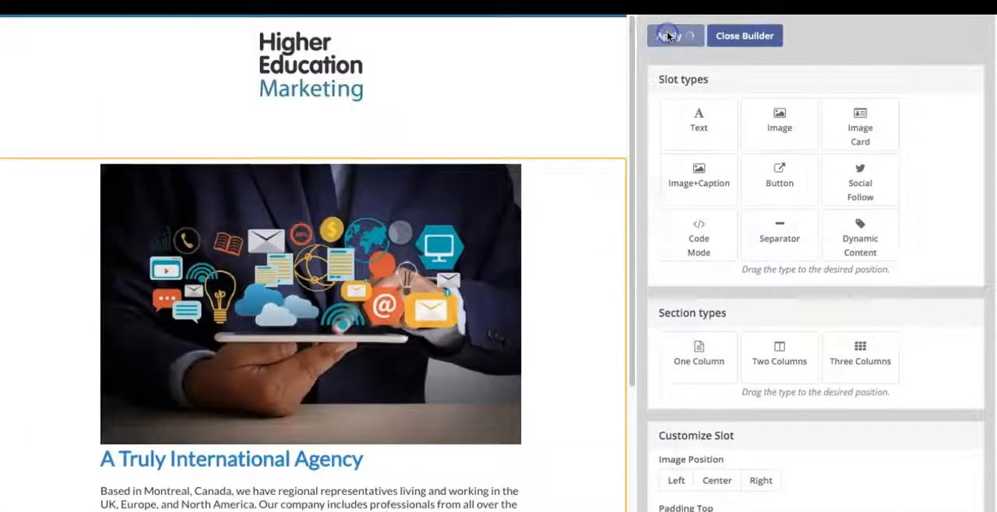
Apply the header image design and exit the builder to the Medi Kit Download edit form.
left_click(668, 35)
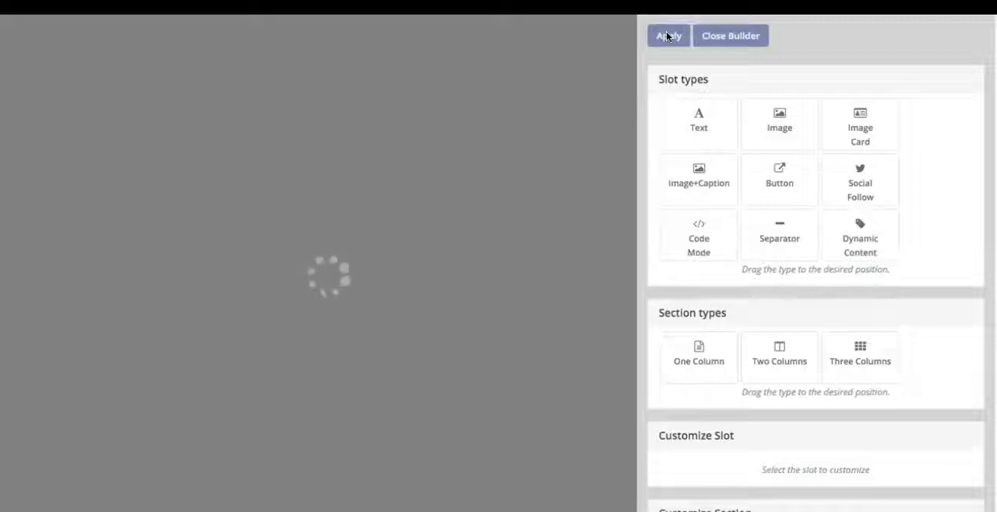
left_click(668, 35)
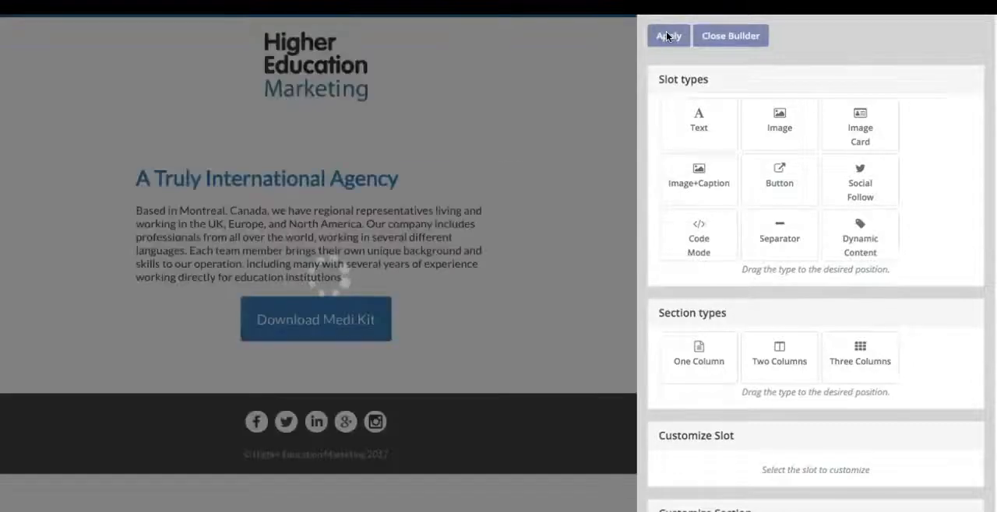
left_click(668, 35)
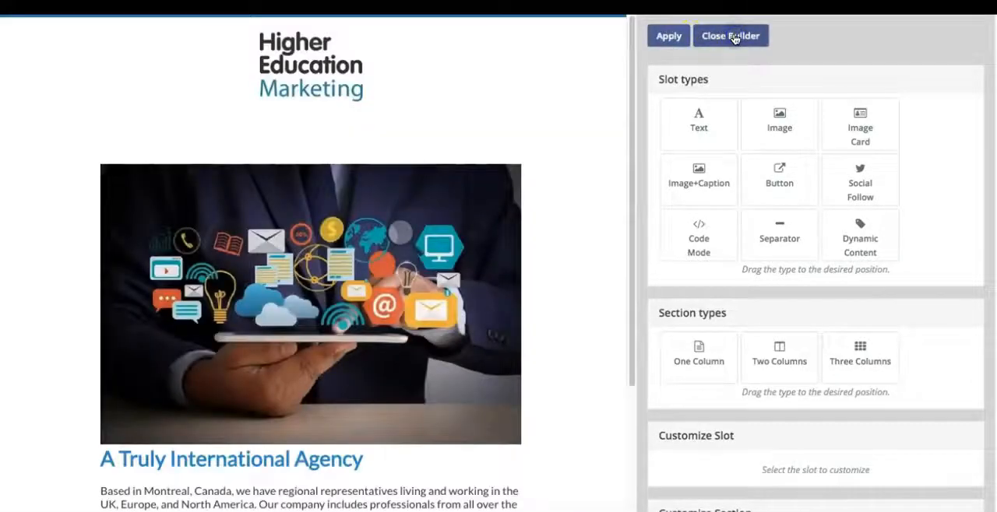
left_click(731, 35)
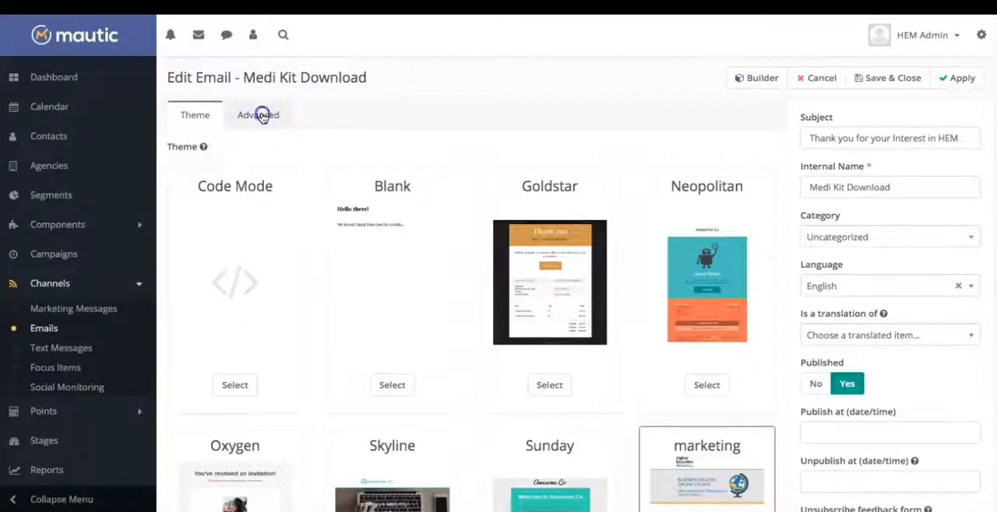
Review advanced settings without adding an attachment, then Save & Close the Medi Kit Download email.
left_click(257, 115)
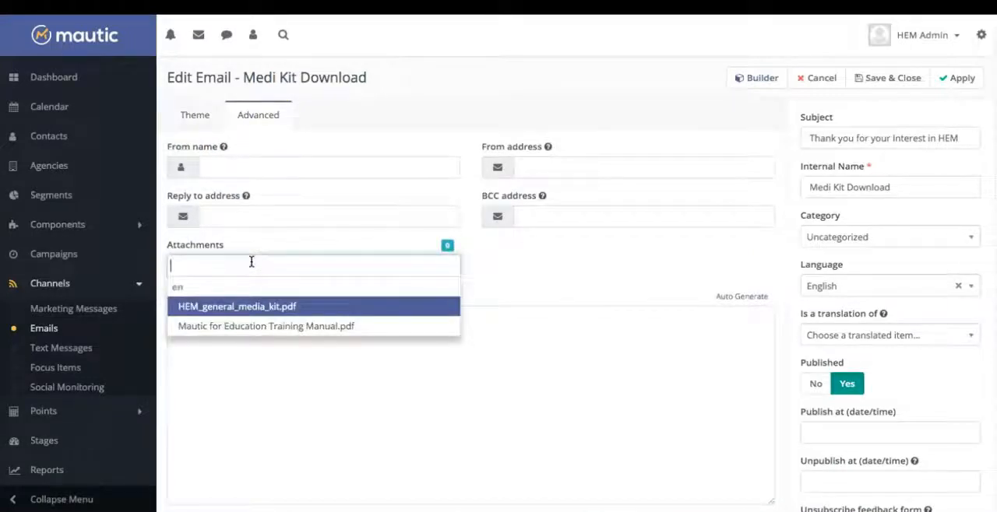
mouse_move(477, 289)
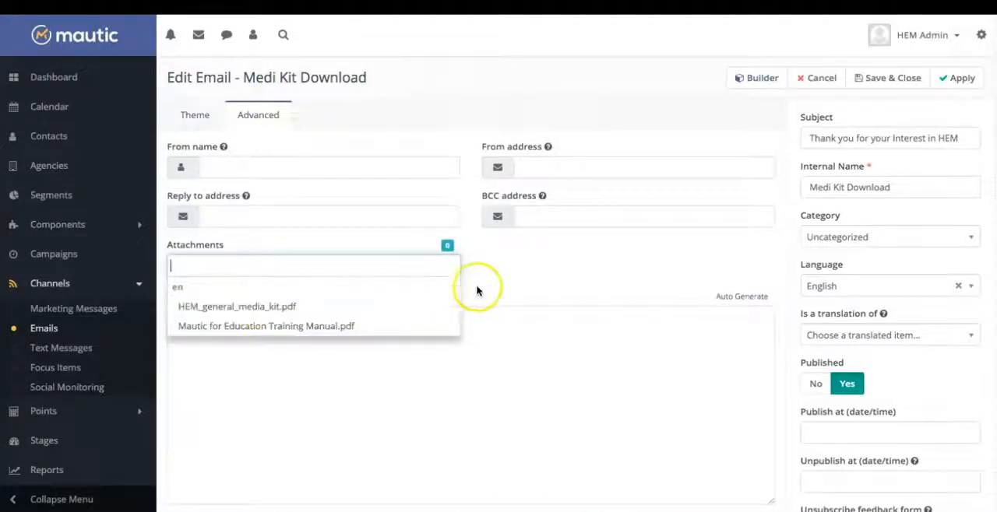
left_click(547, 217)
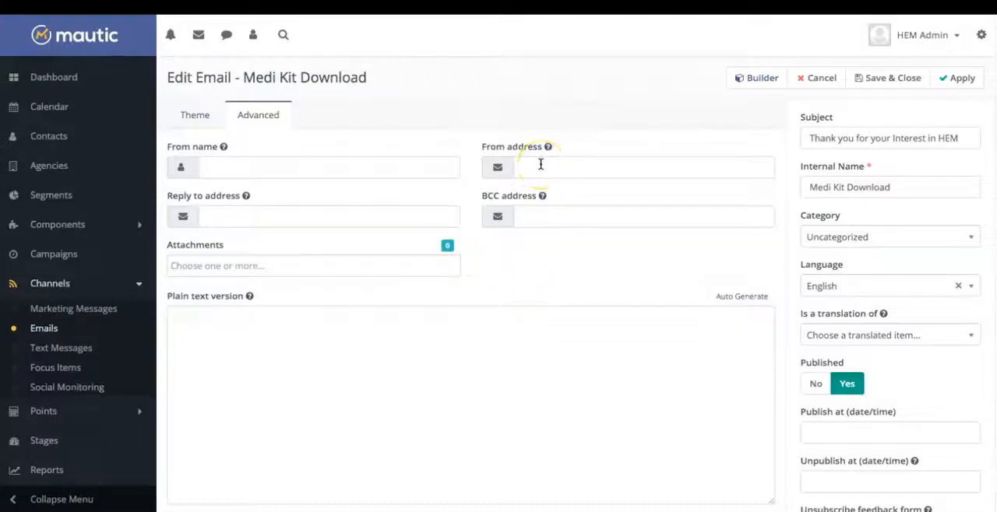
mouse_move(278, 216)
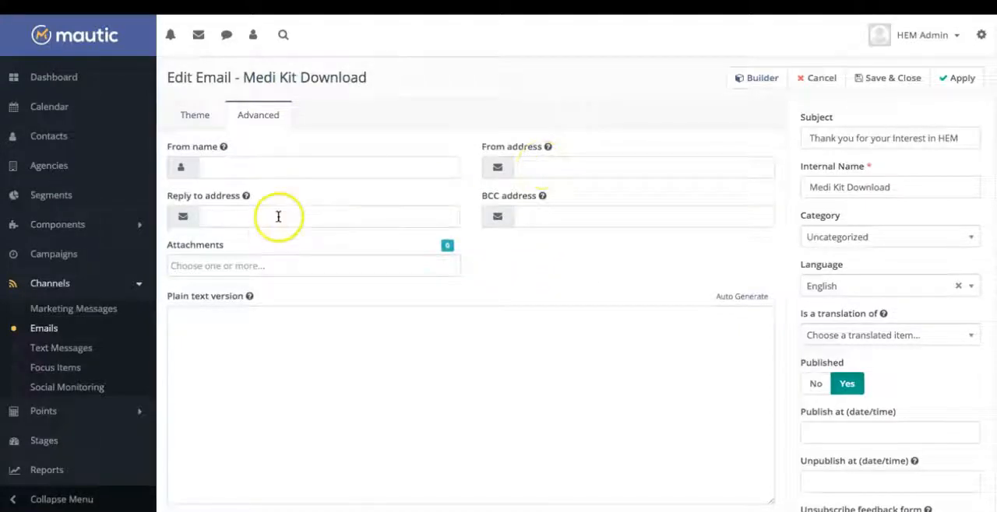
mouse_move(556, 217)
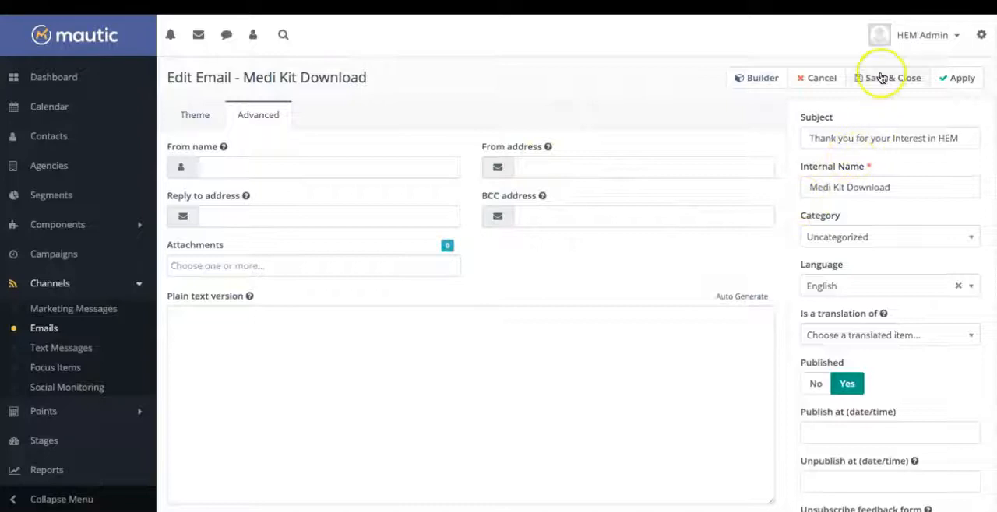
left_click(887, 77)
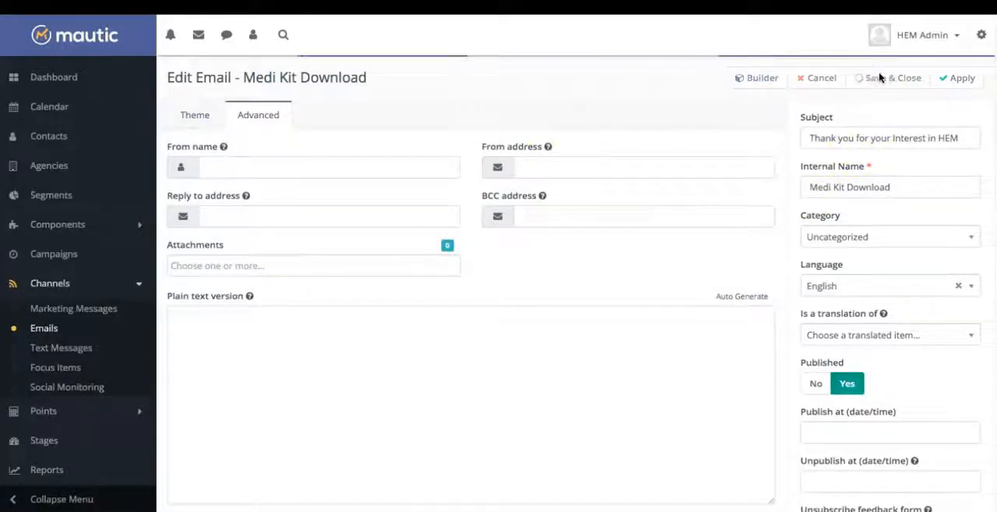
left_click(894, 77)
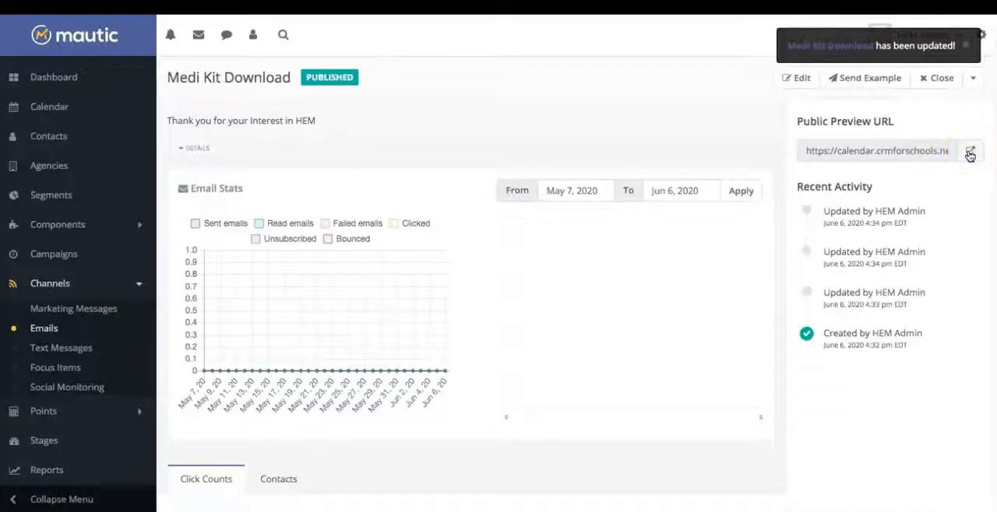
left_click(967, 151)
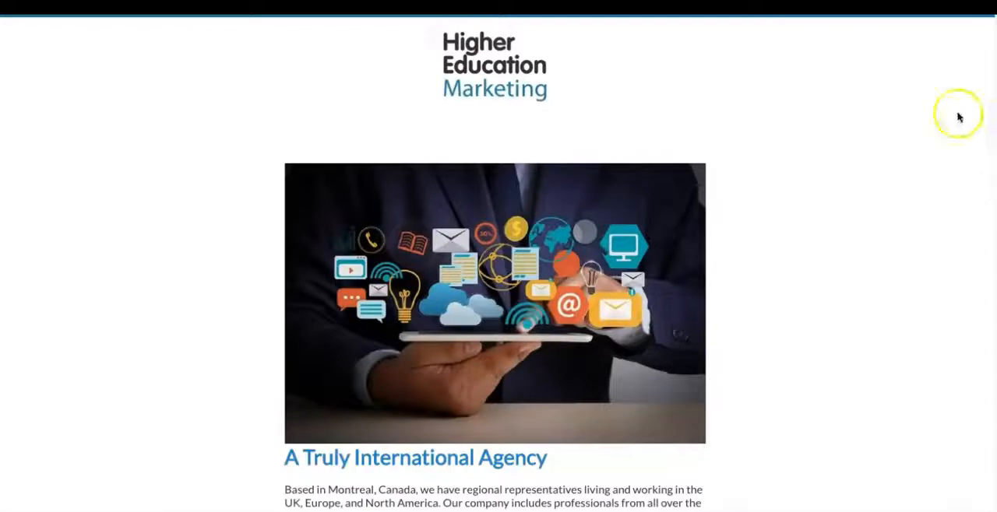
mouse_move(995, 101)
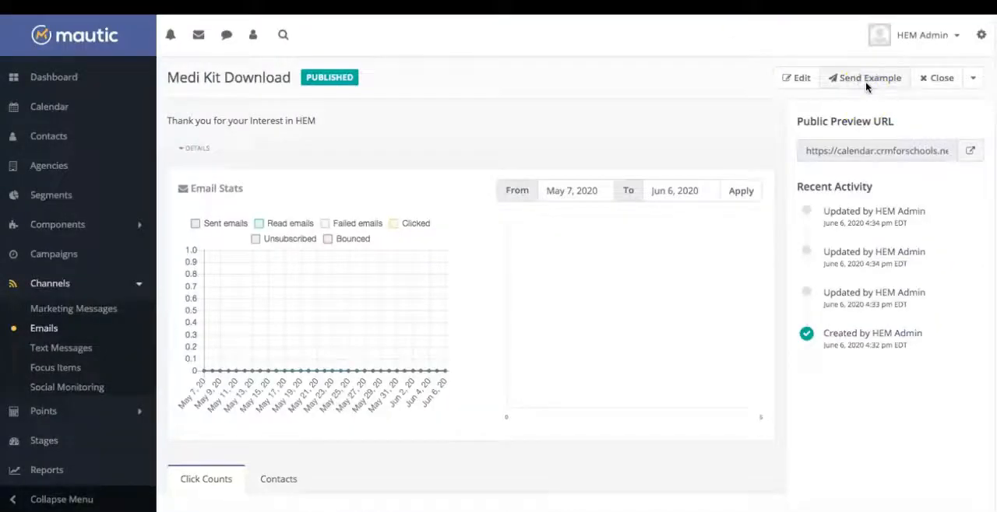
Cancel the Send Example test for Medi Kit Download and close to the emails list.
left_click(865, 78)
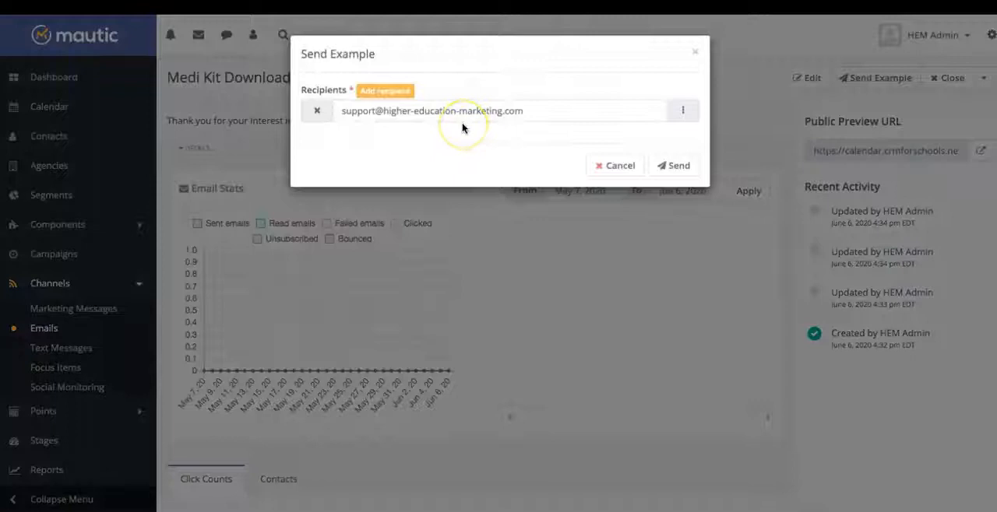
mouse_move(613, 166)
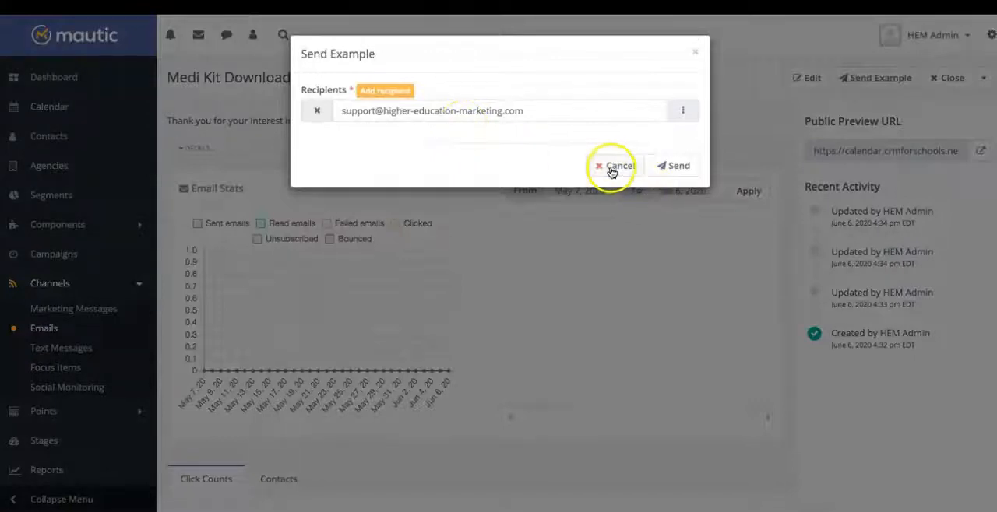
left_click(613, 165)
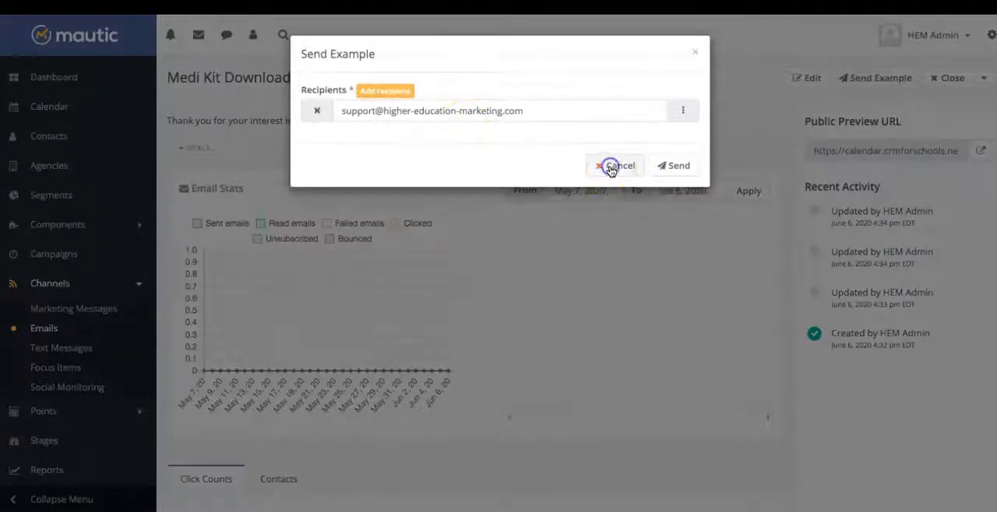
left_click(613, 165)
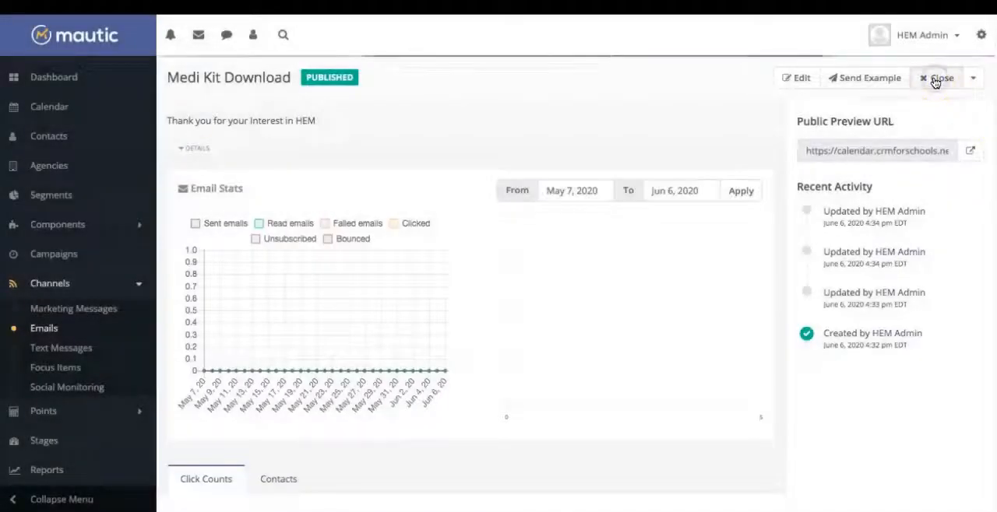
left_click(938, 79)
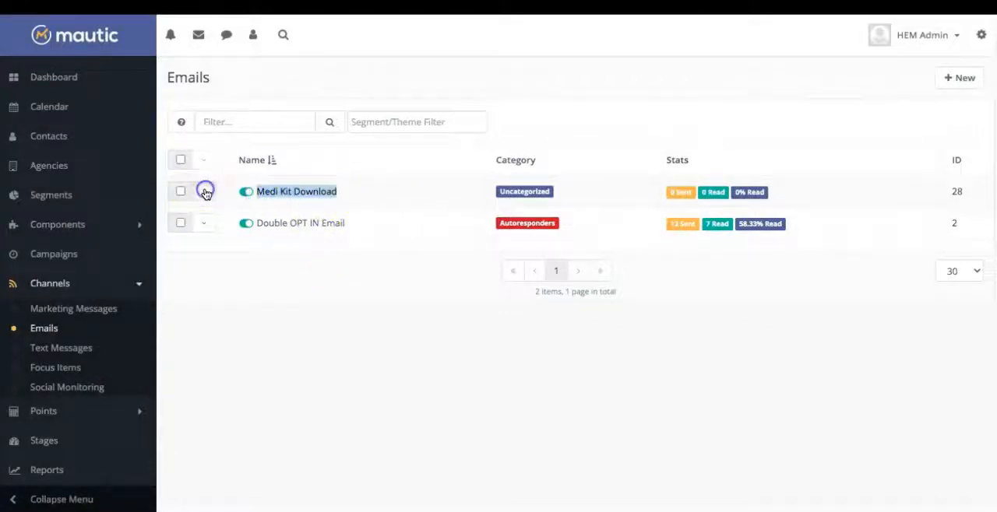
left_click(204, 191)
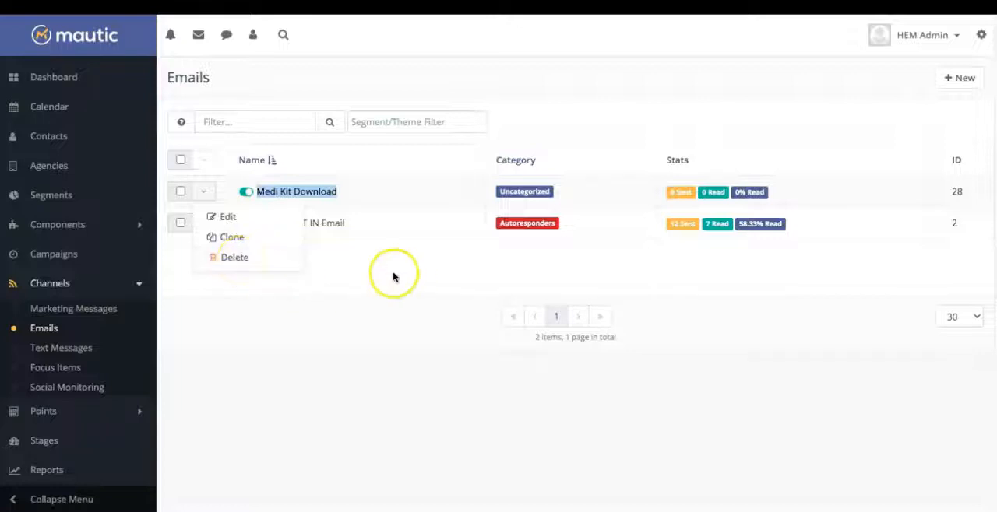
left_click(393, 276)
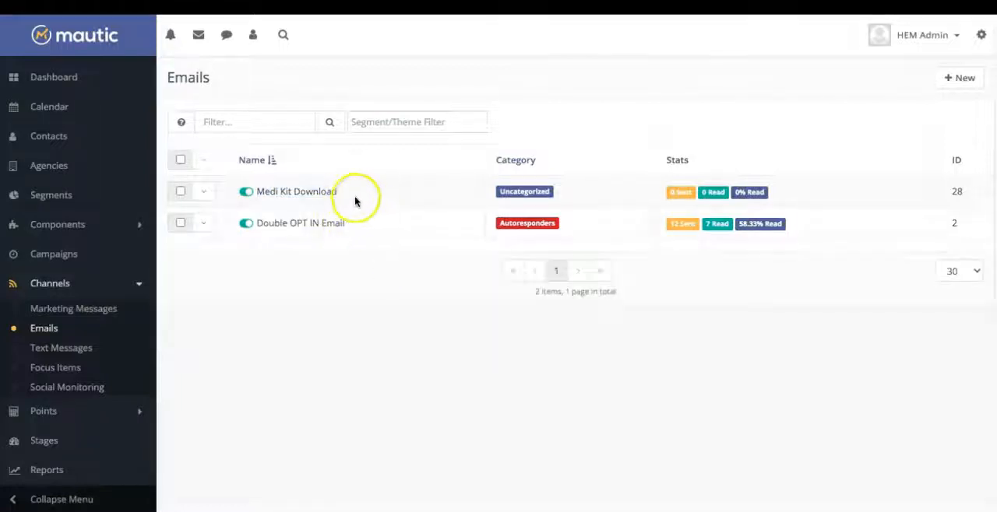
mouse_move(350, 194)
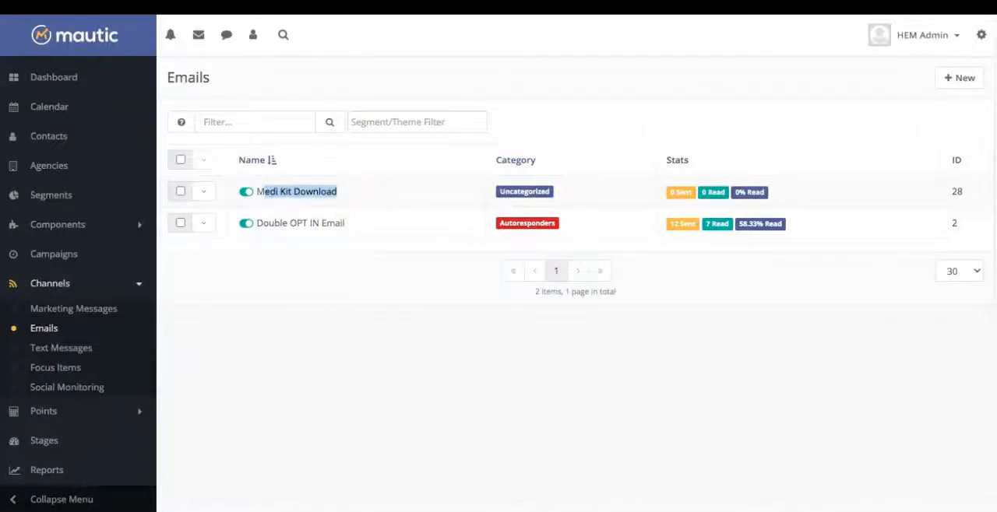
Start a custom email to the first contact, importing the Medi Kit Download template.
left_click(49, 136)
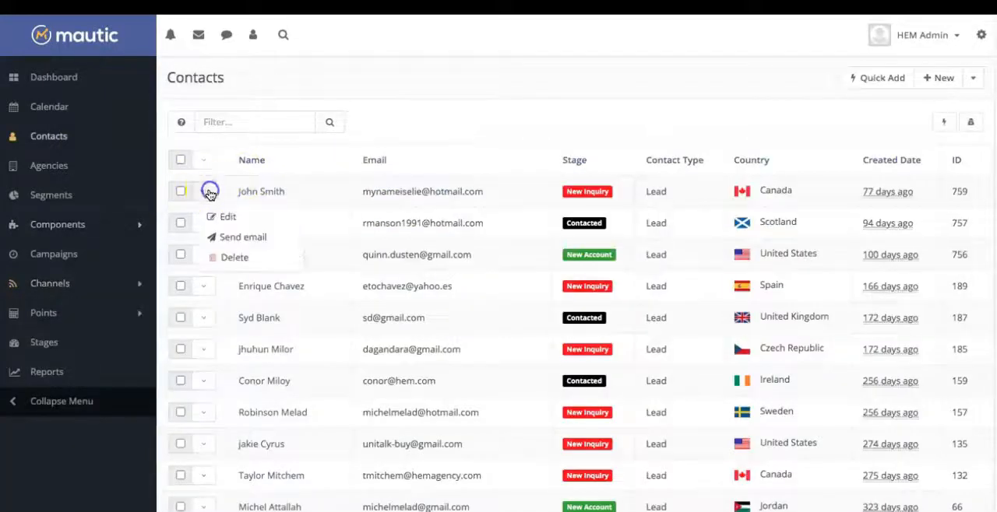
left_click(243, 237)
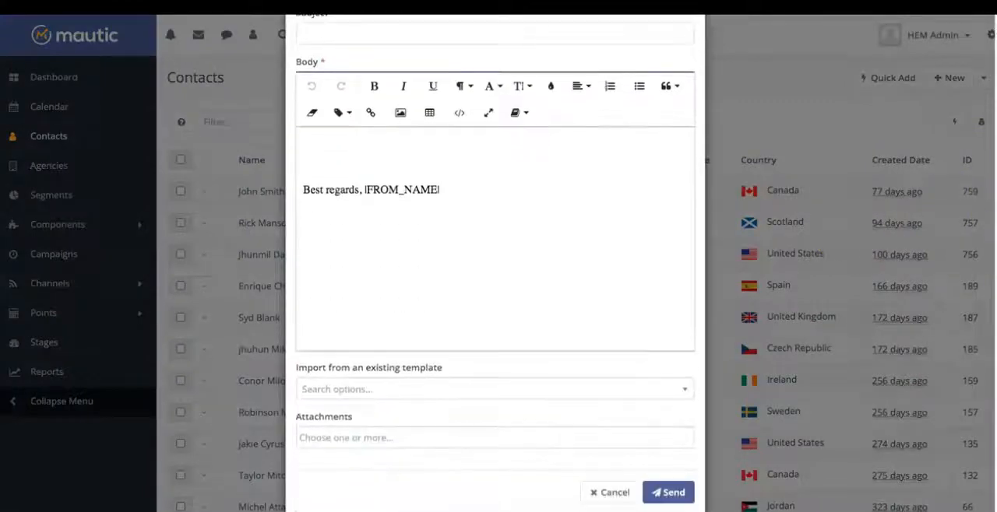
left_click(493, 389)
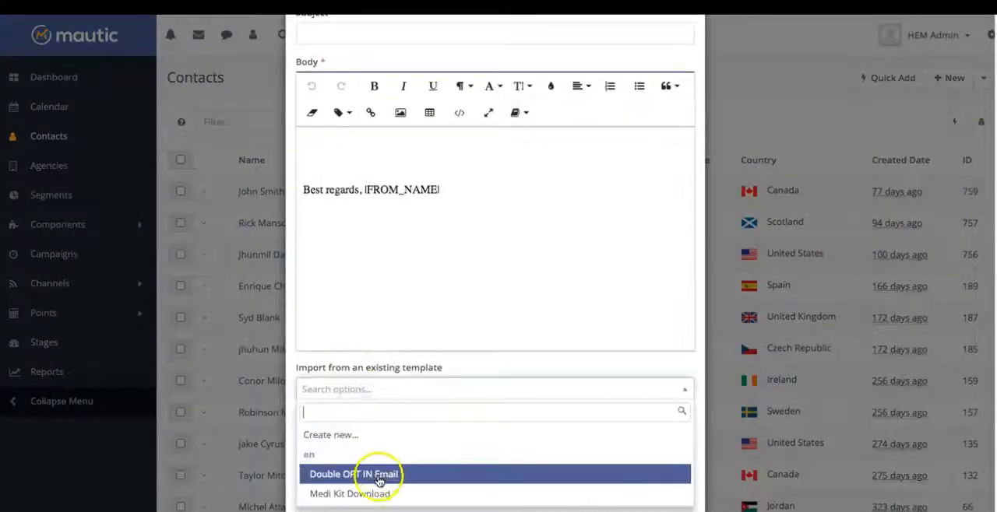
left_click(356, 474)
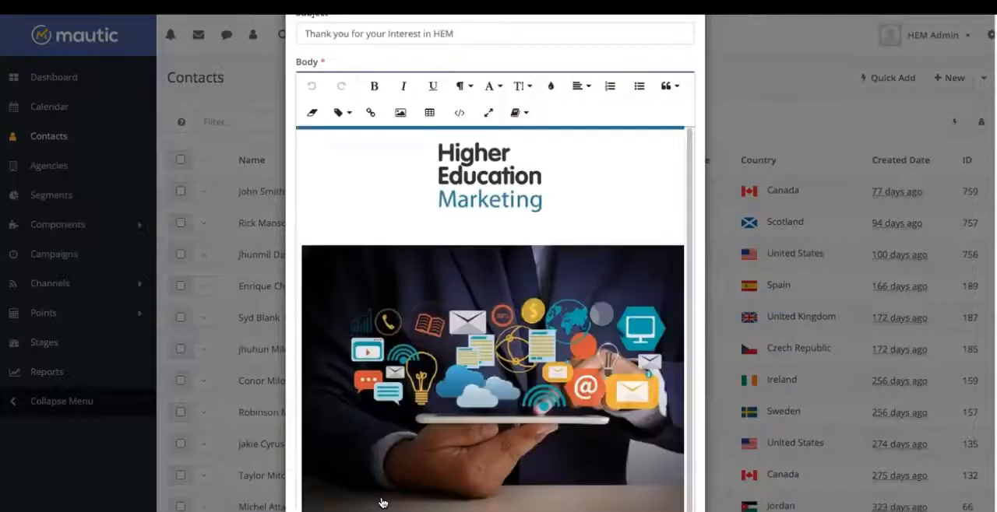
scroll("down", 3)
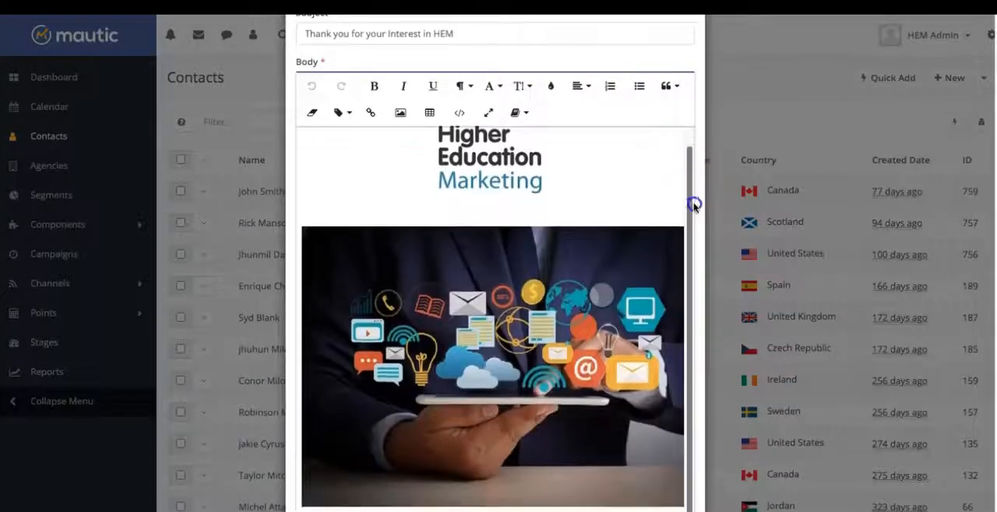
scroll("down", 3)
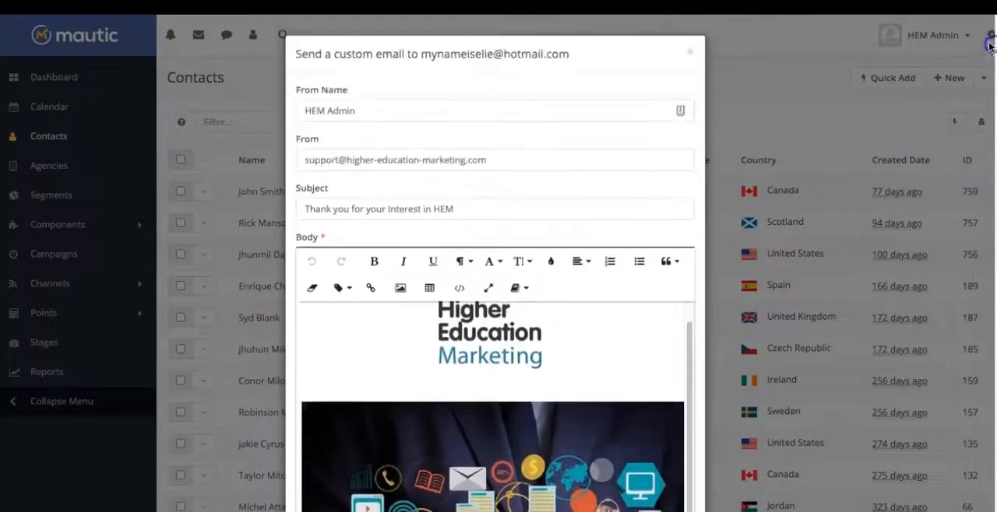
left_click(689, 52)
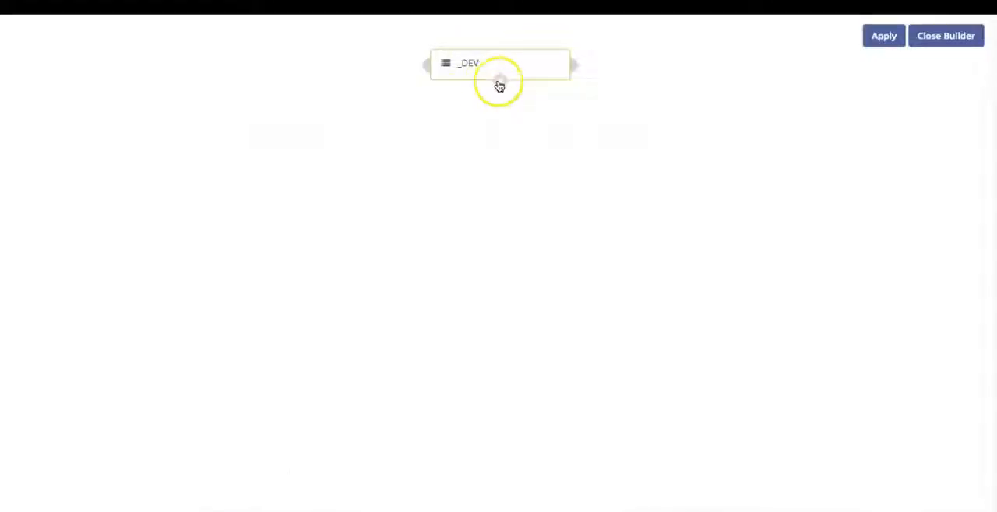
Add a Send email campaign action using Medi Kit Download, then go back to Emails.
left_click(497, 82)
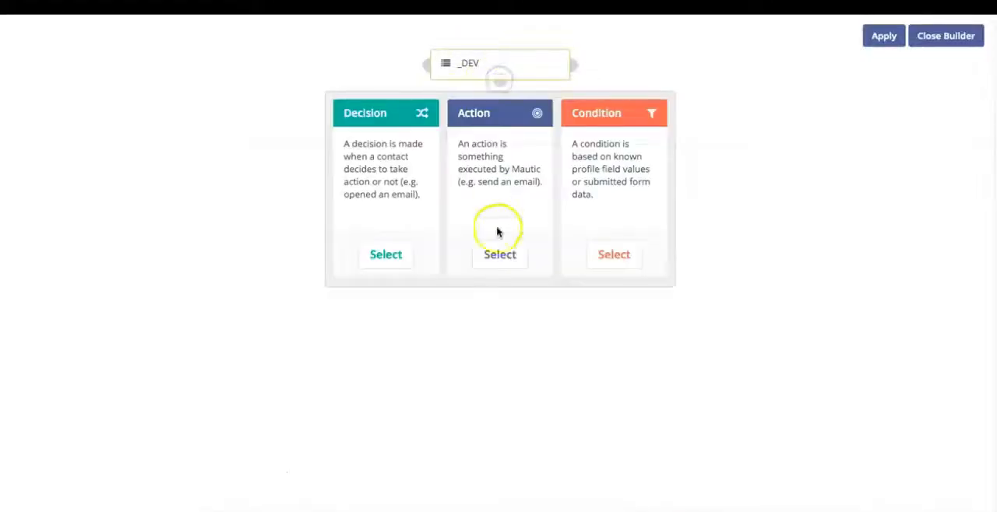
left_click(499, 254)
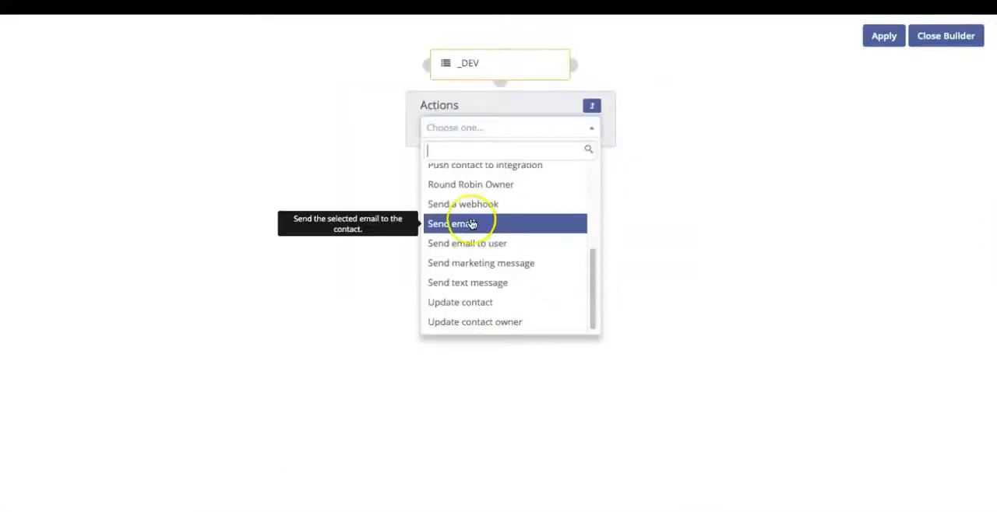
left_click(457, 223)
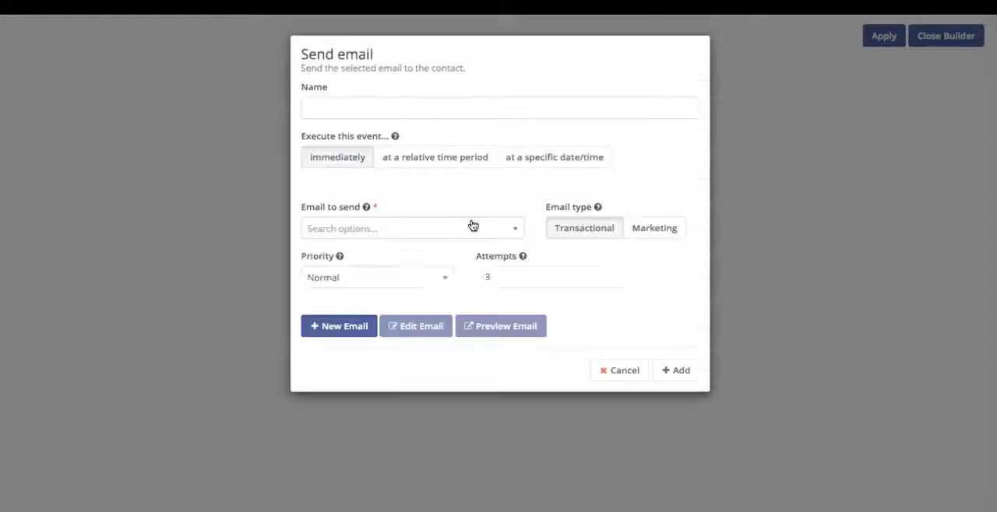
left_click(411, 228)
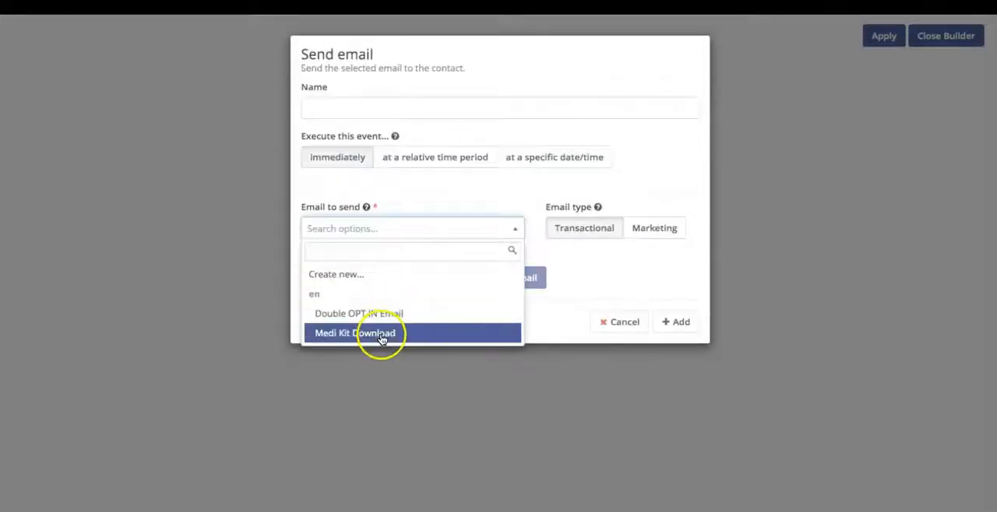
left_click(354, 333)
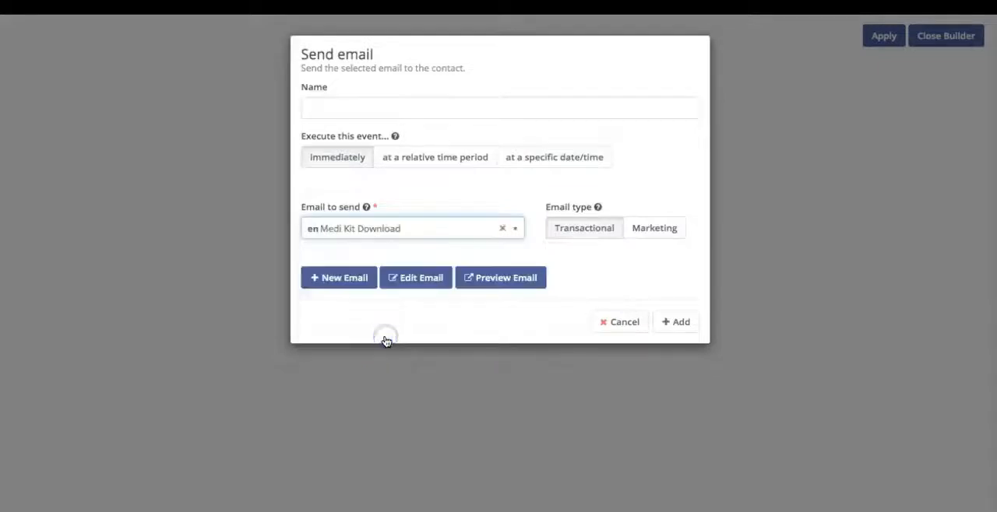
mouse_move(653, 299)
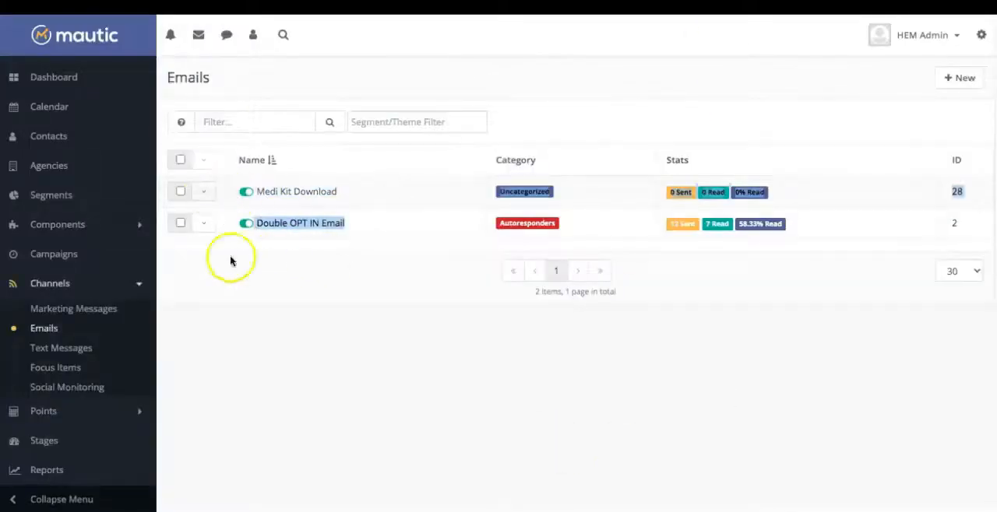
left_click(401, 121)
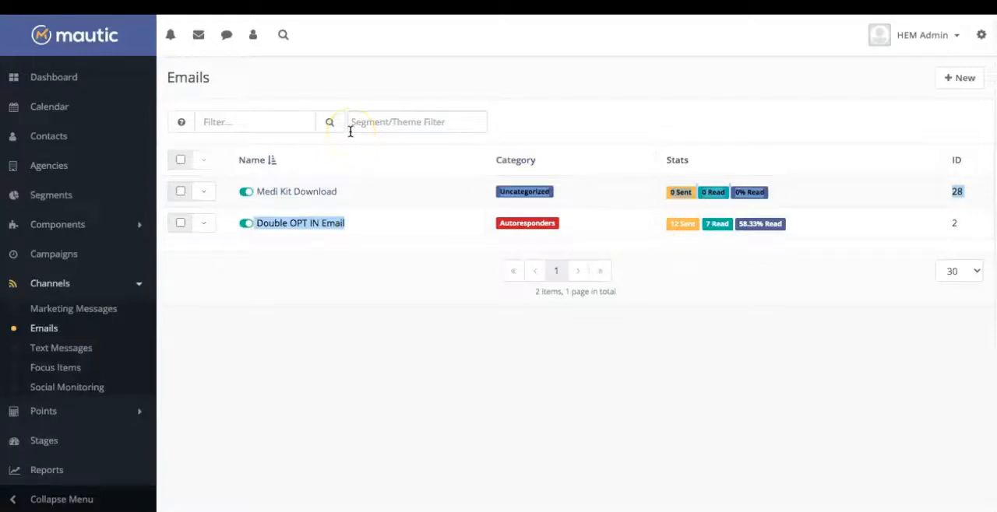